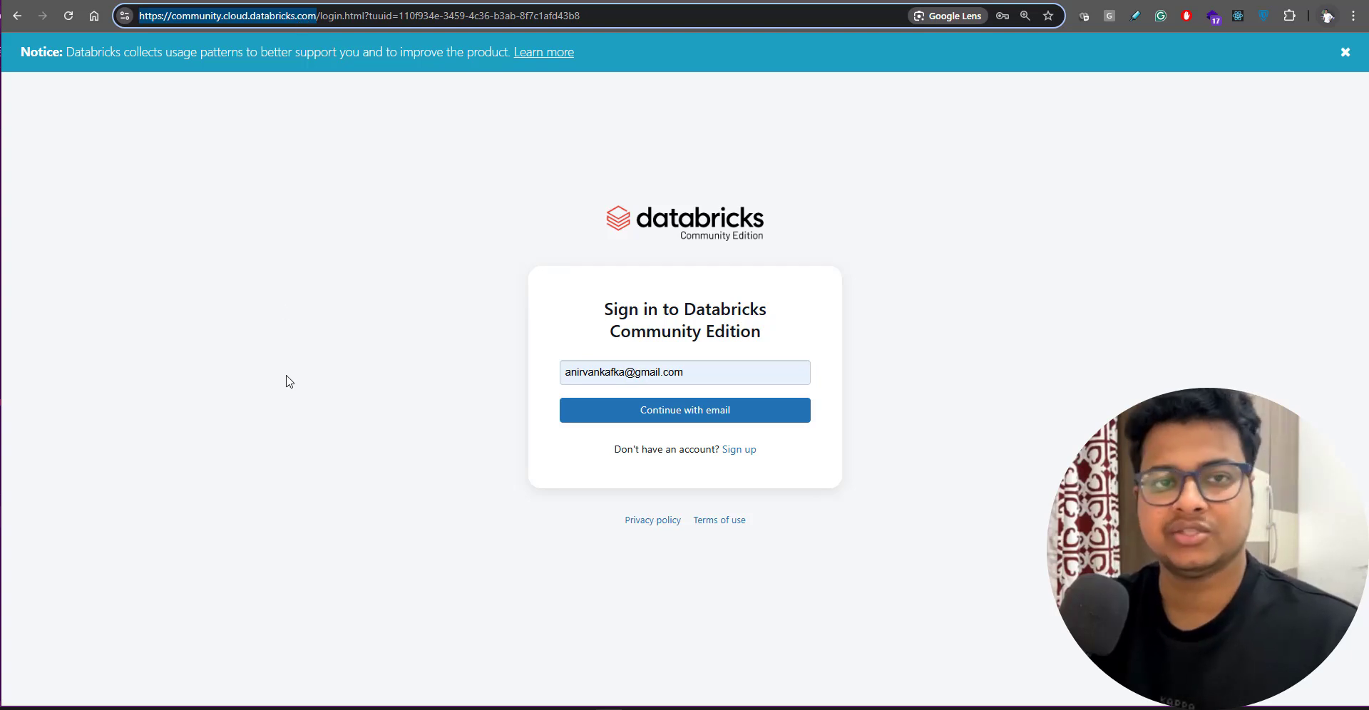
Sign in with the saved email and reach the verification-code entry page.
click(685, 410)
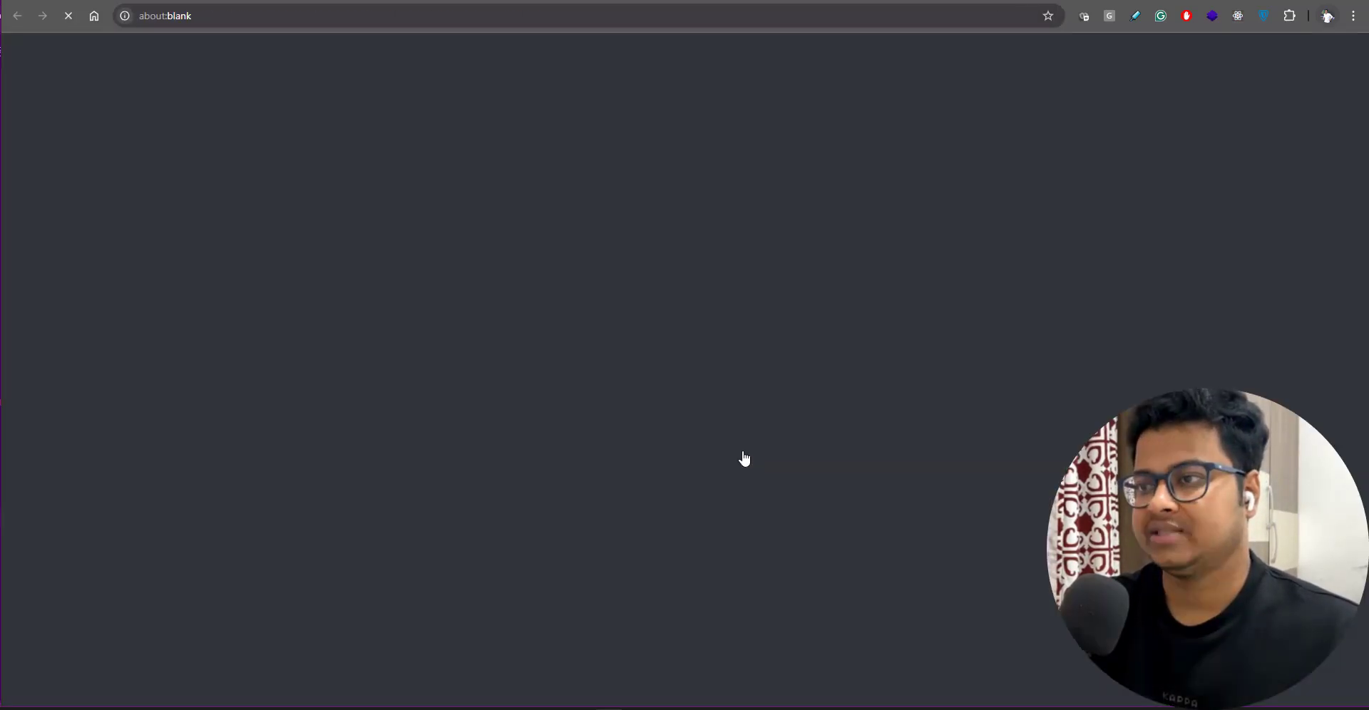
click(222, 16)
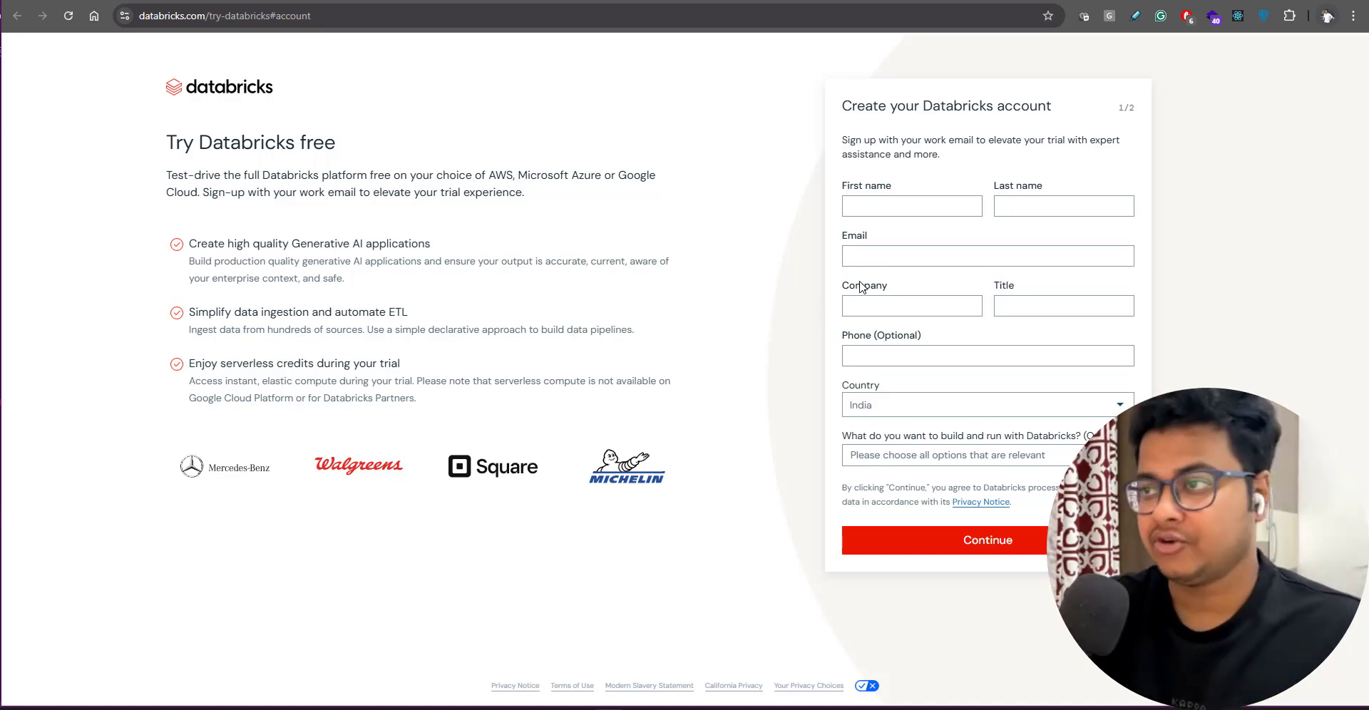
mouse_move(638, 492)
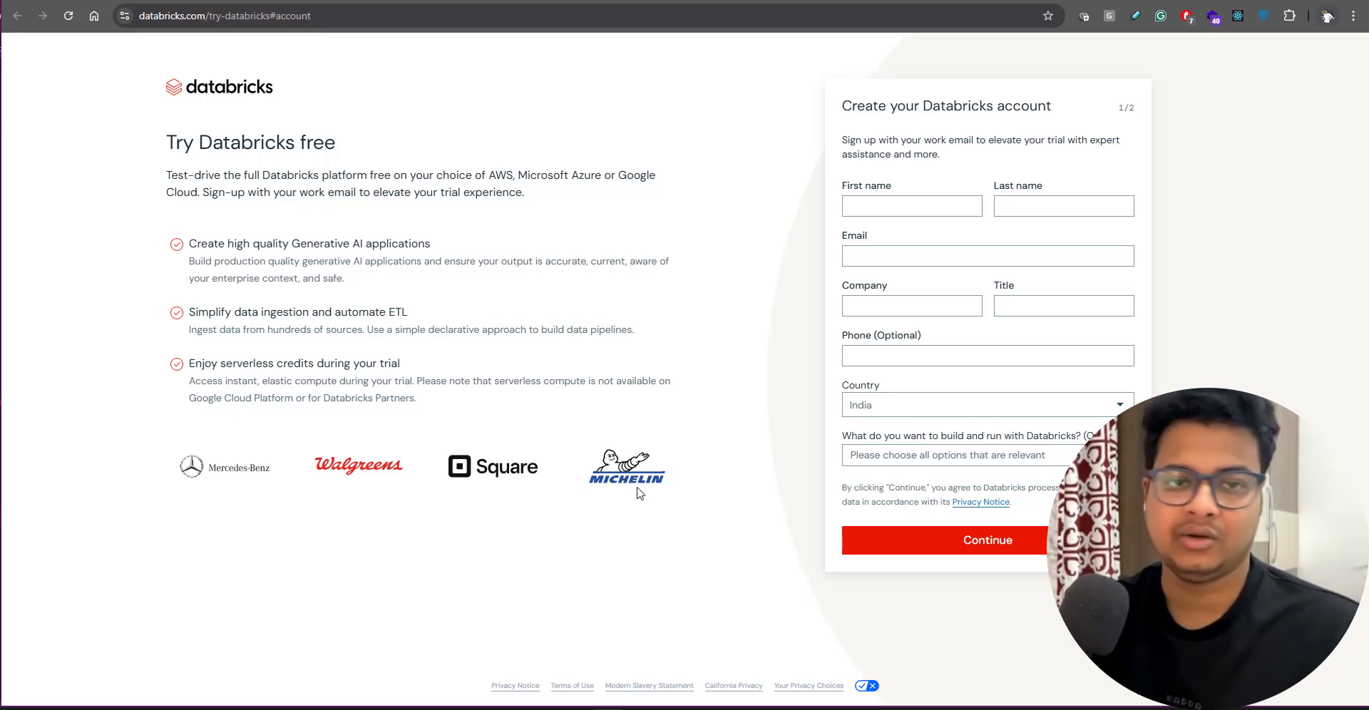
mouse_move(651, 411)
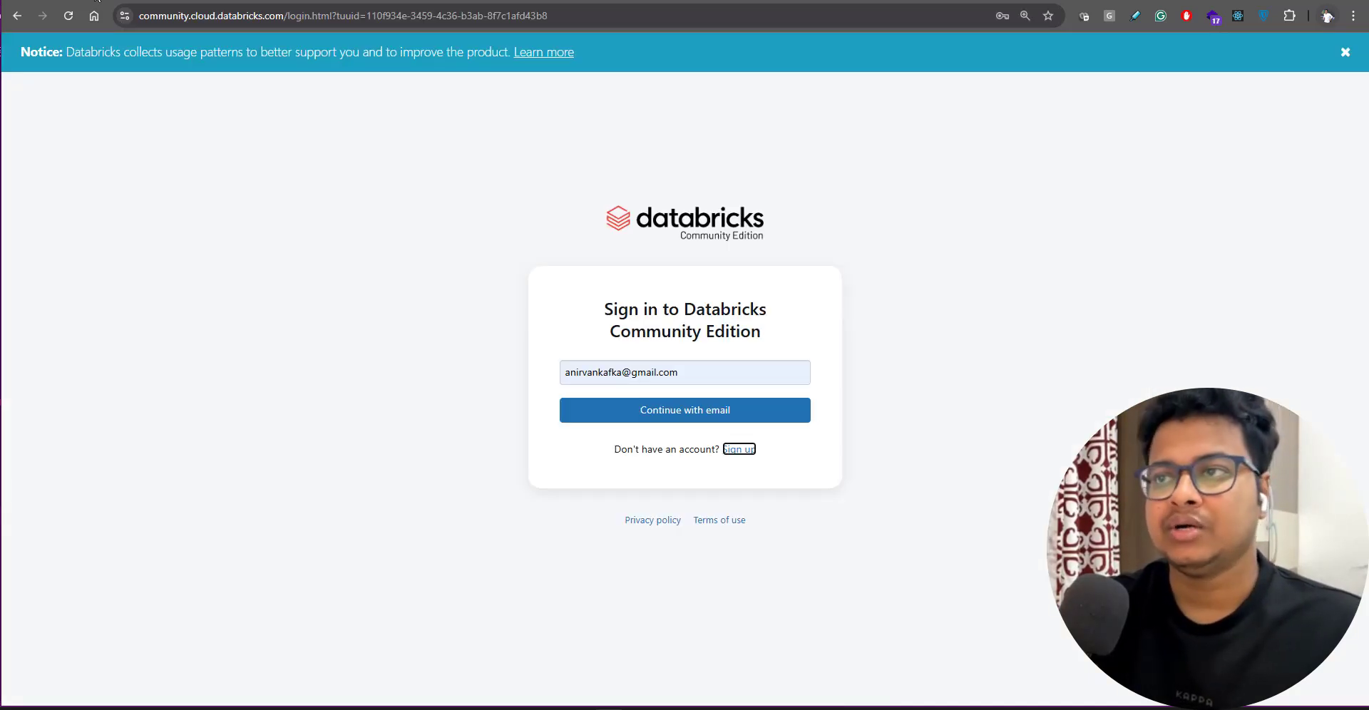
click(685, 372)
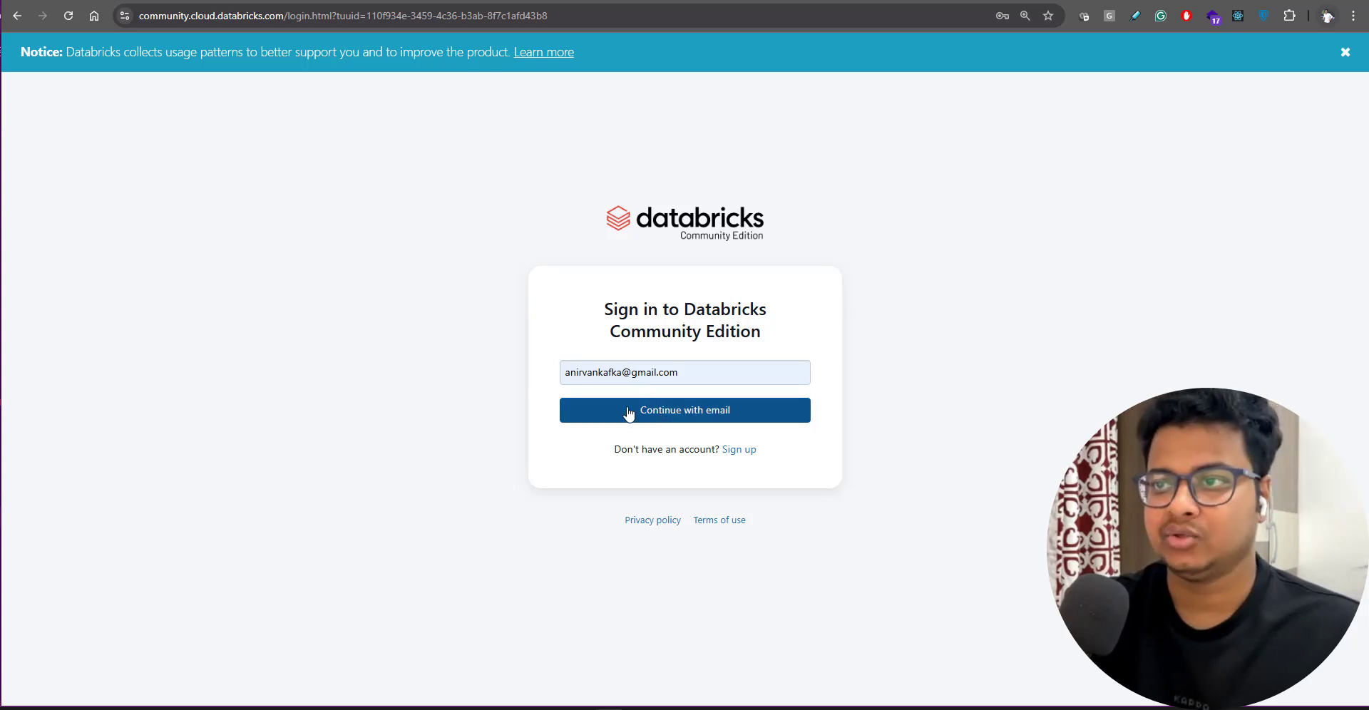
click(685, 409)
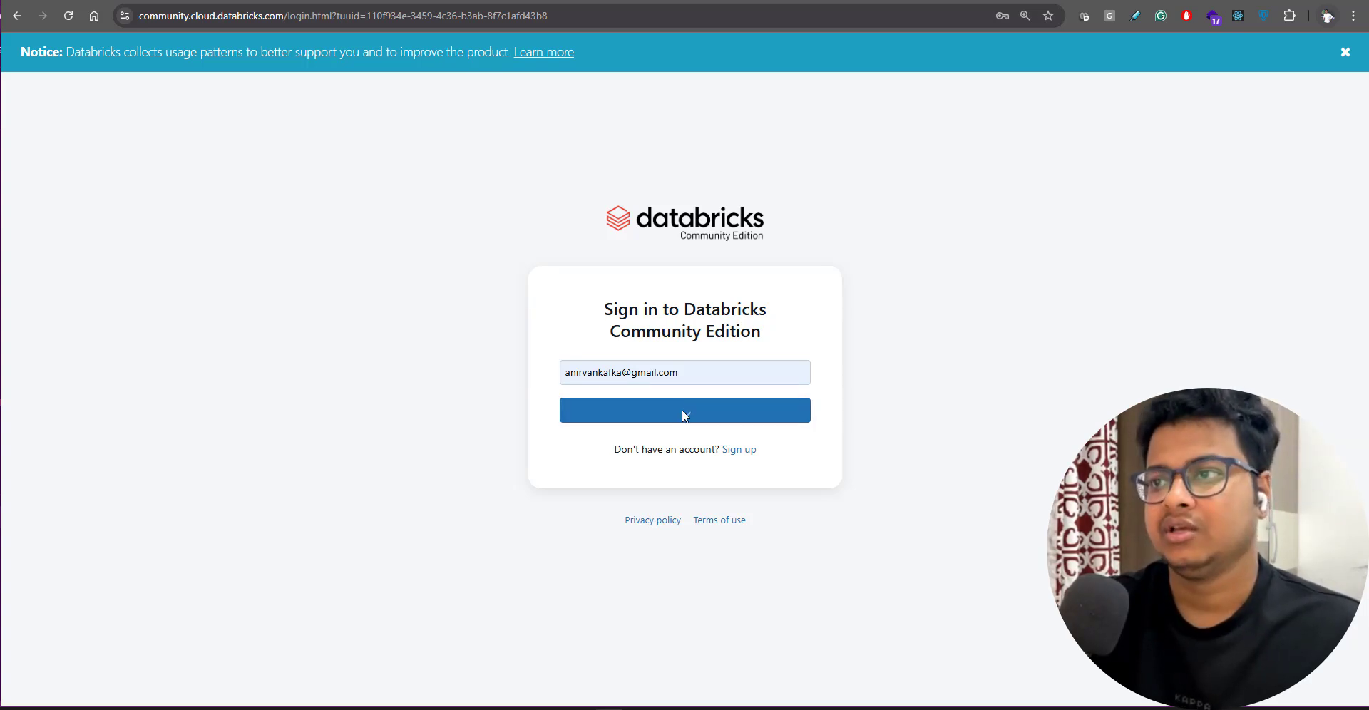
click(685, 411)
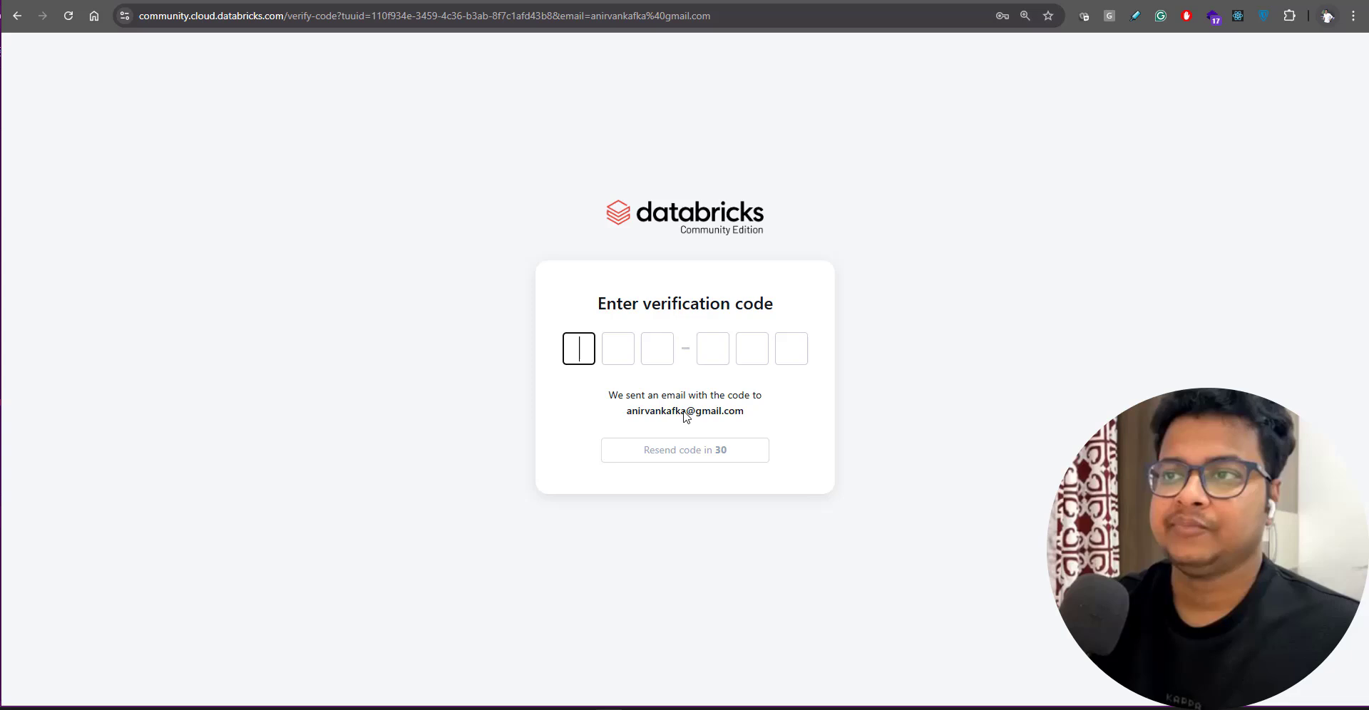
mouse_move(580, 416)
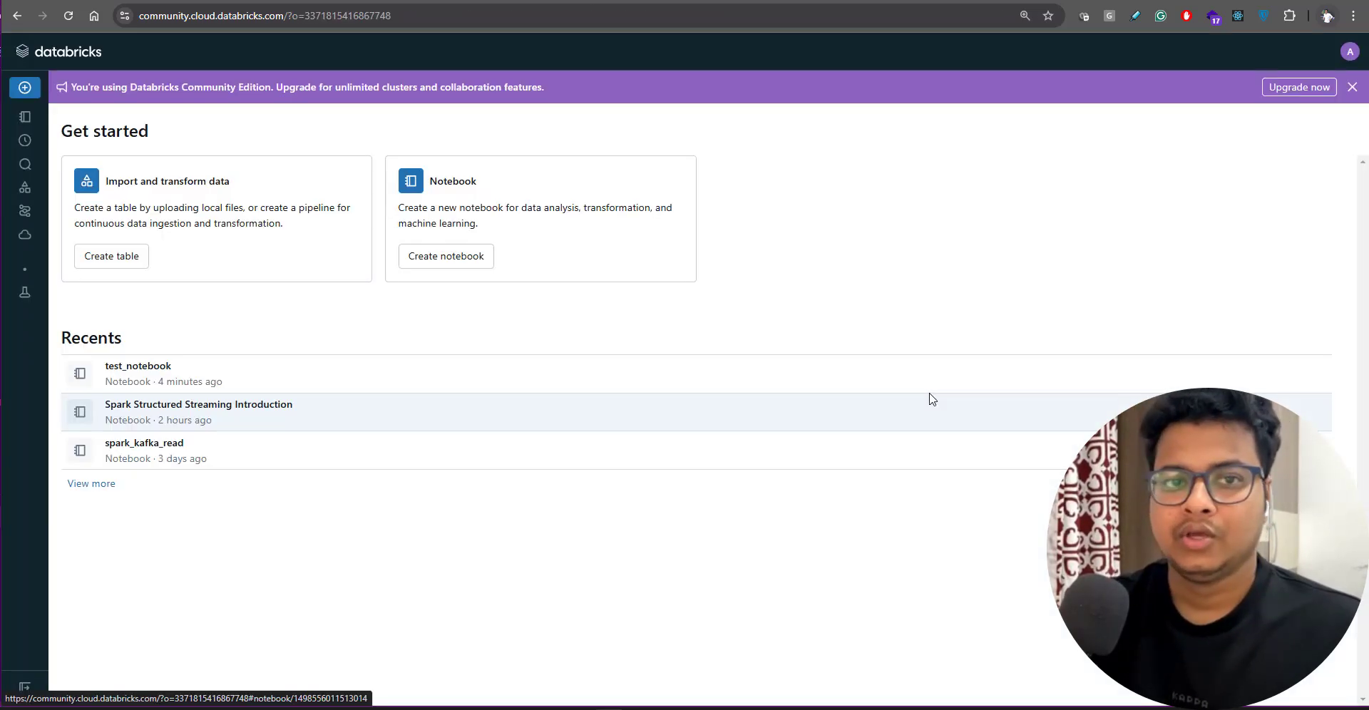
mouse_move(676, 167)
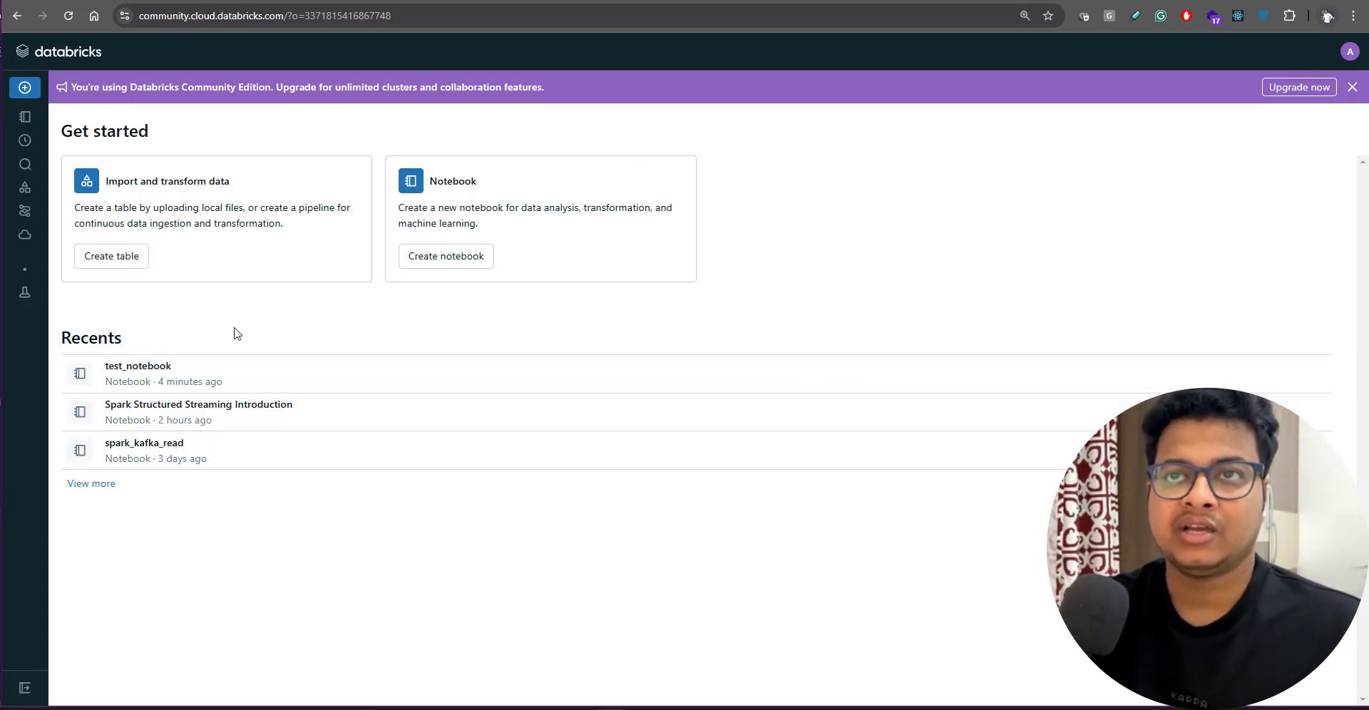
mouse_move(174, 350)
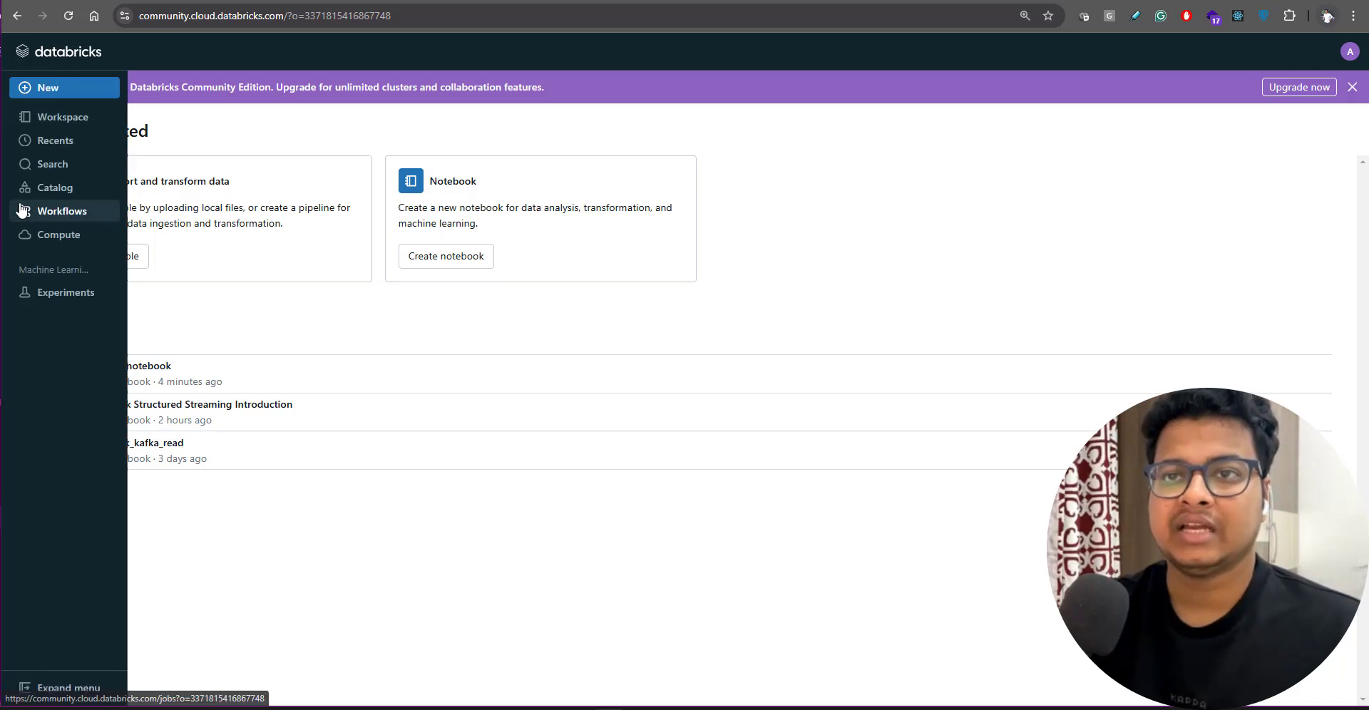
Go to the Compute page listing the available clusters.
click(59, 234)
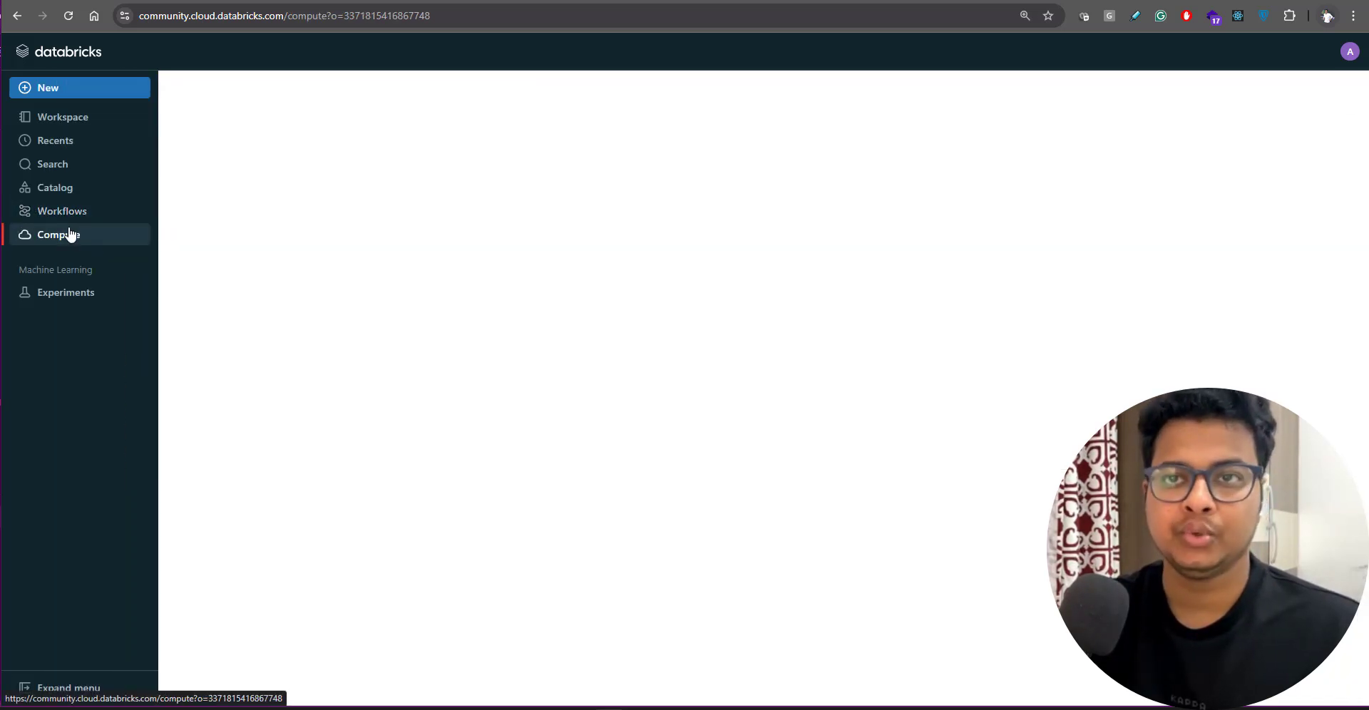
click(58, 234)
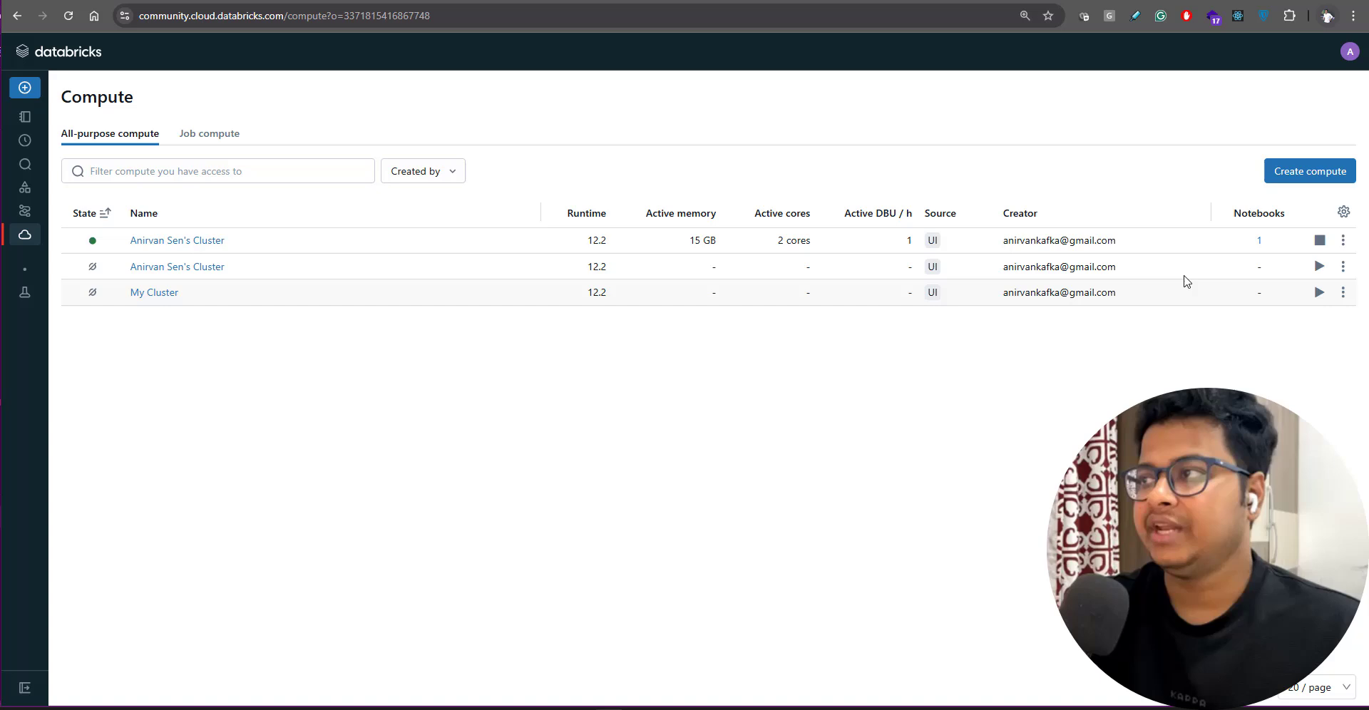
click(1310, 170)
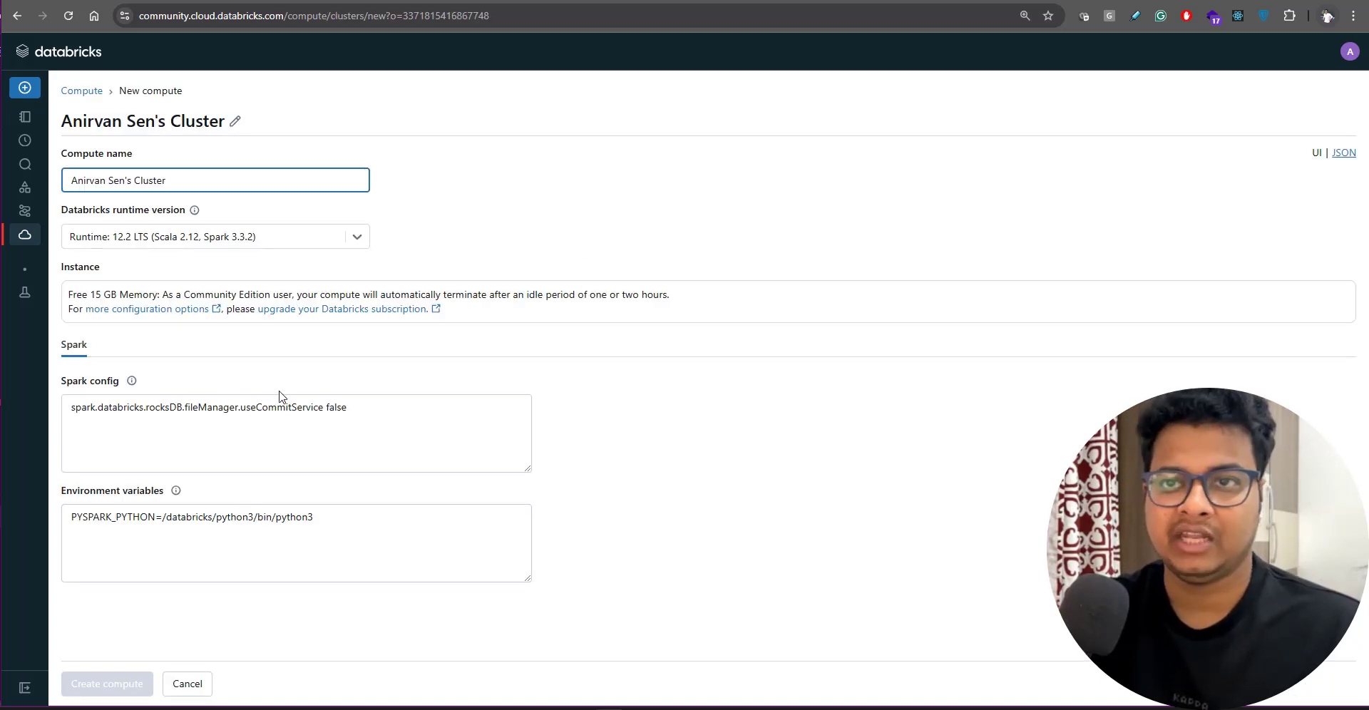
triple_click(207, 406)
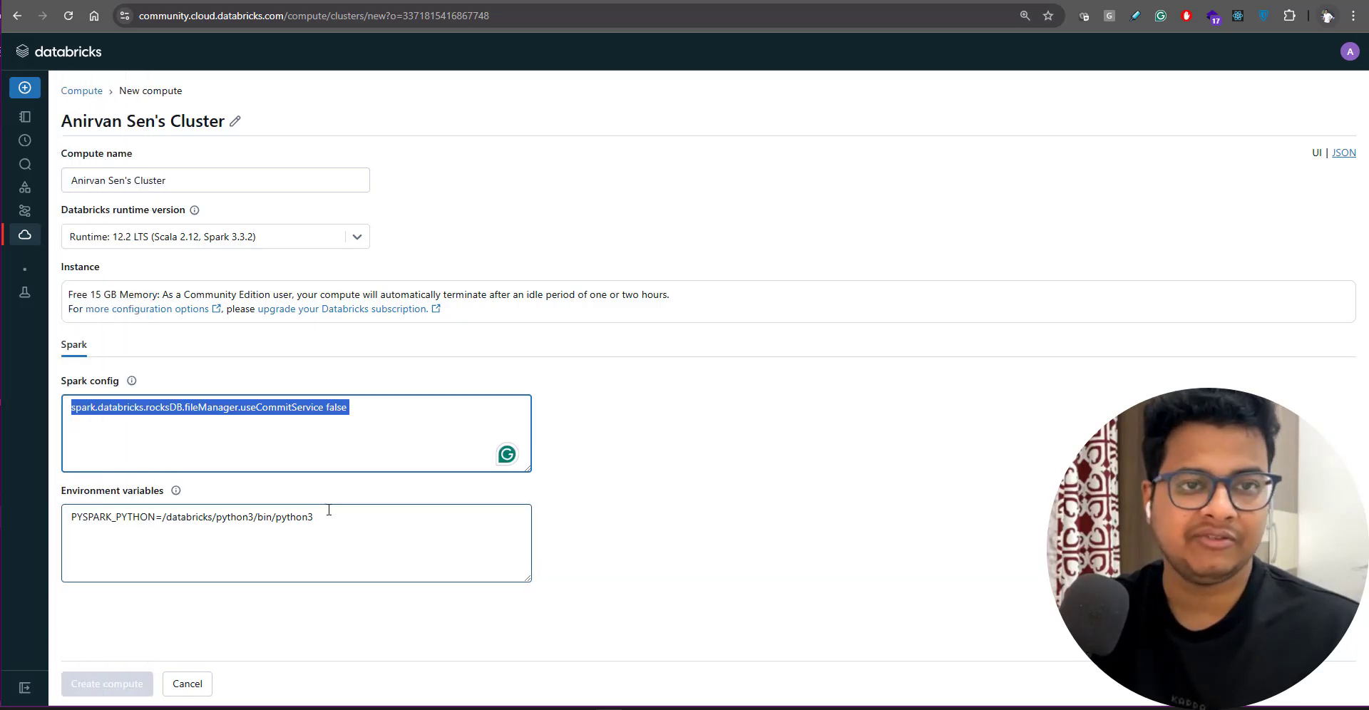
click(258, 415)
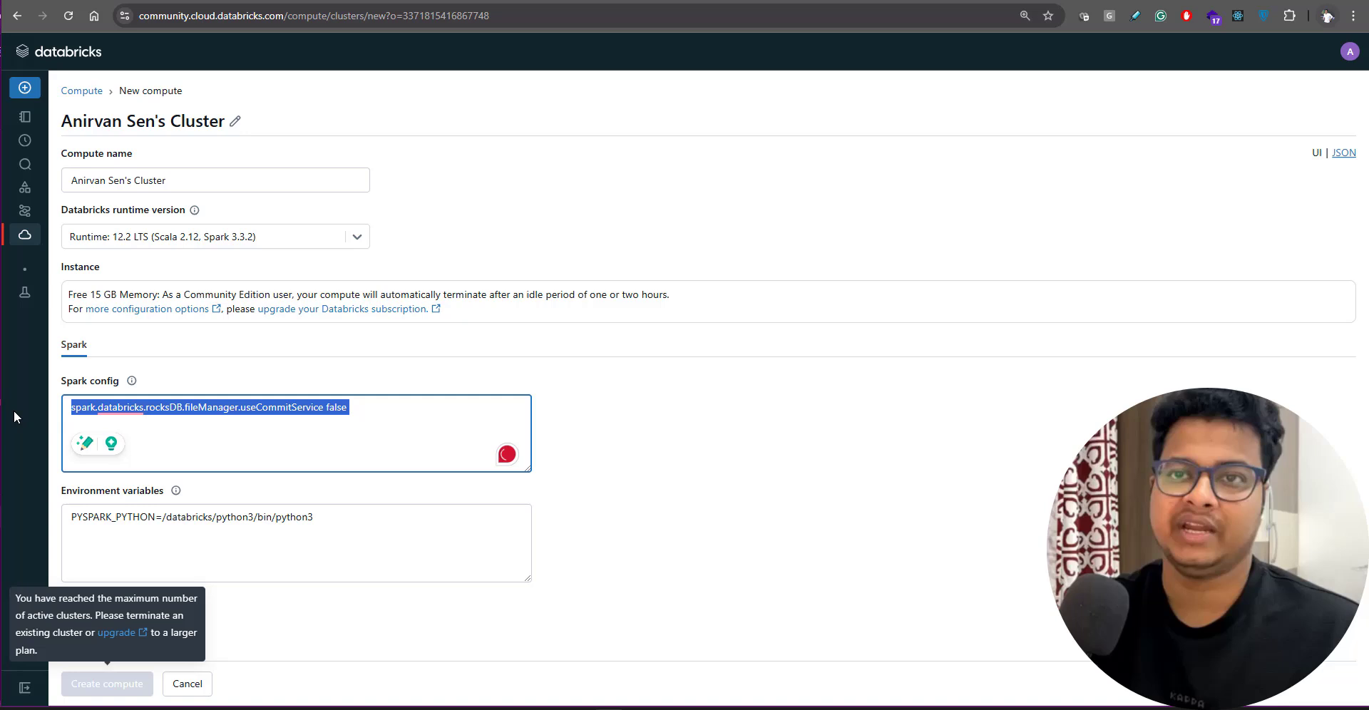
click(186, 684)
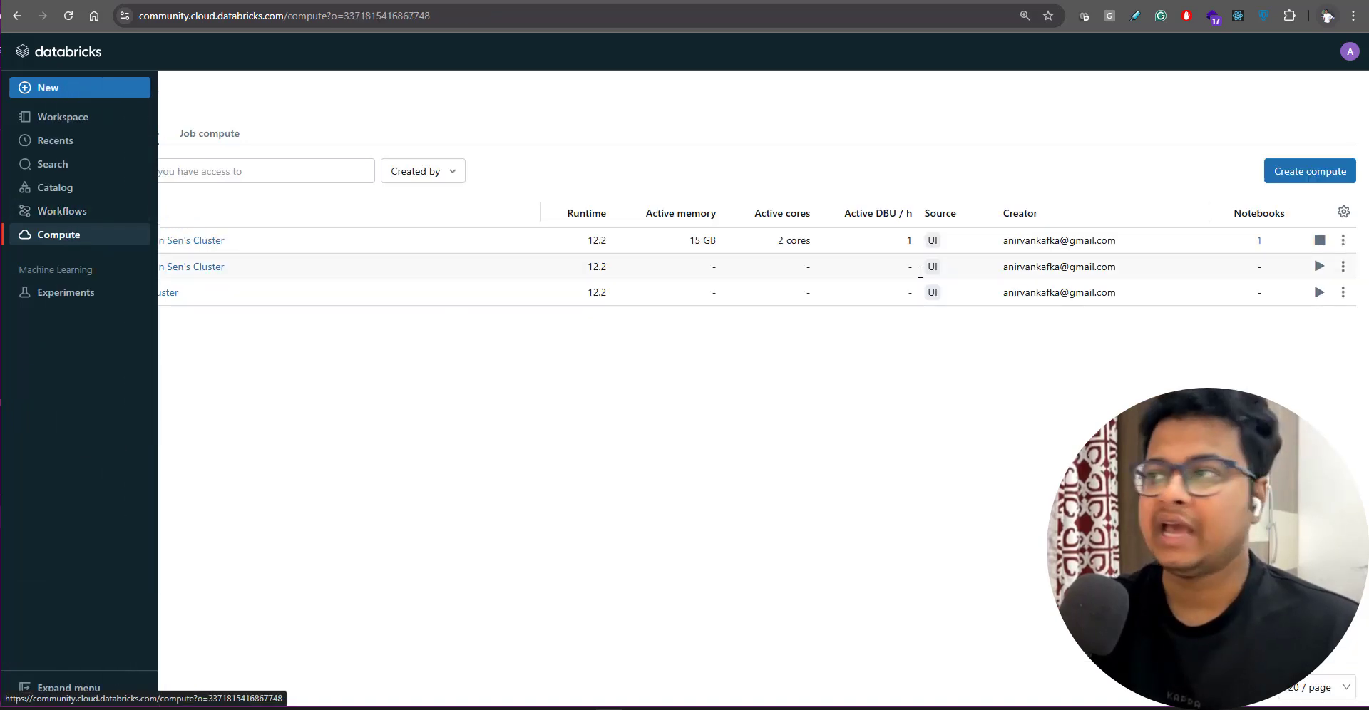
Browse the workspace user folder and view the New menu's creation options.
click(66, 687)
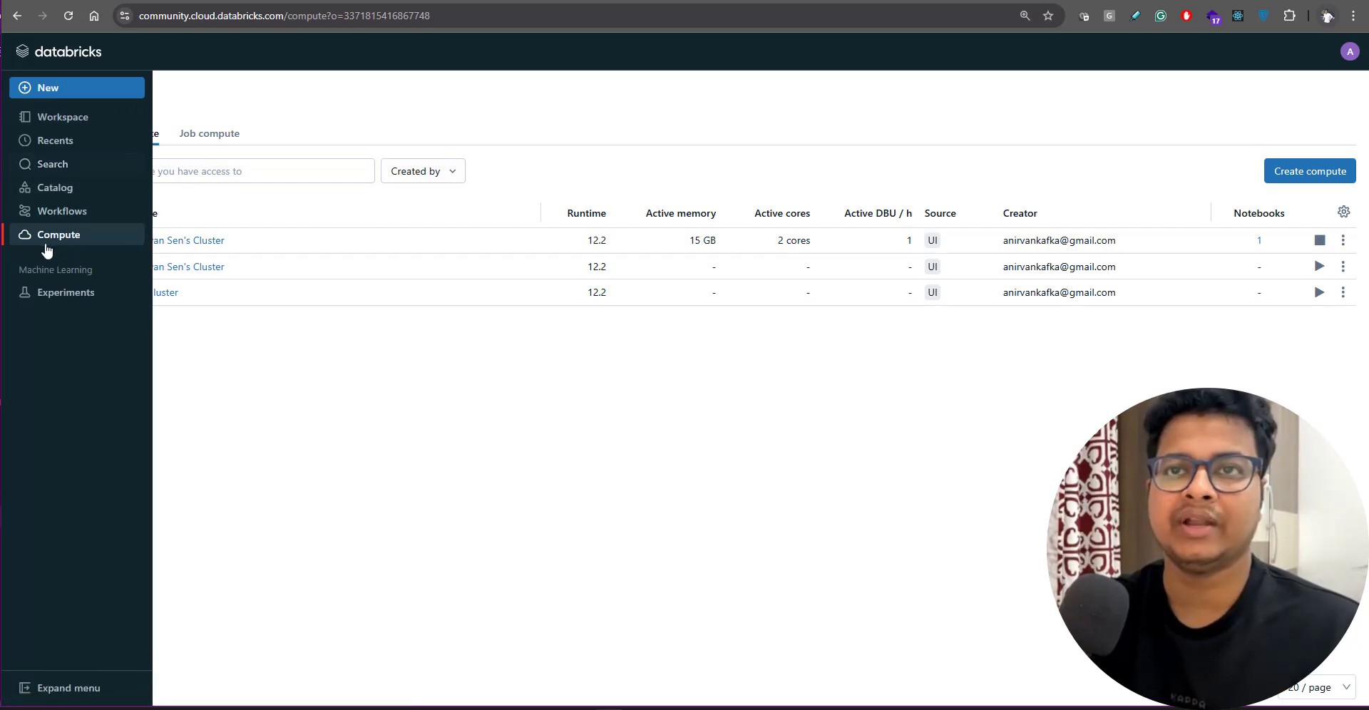
mouse_move(62, 116)
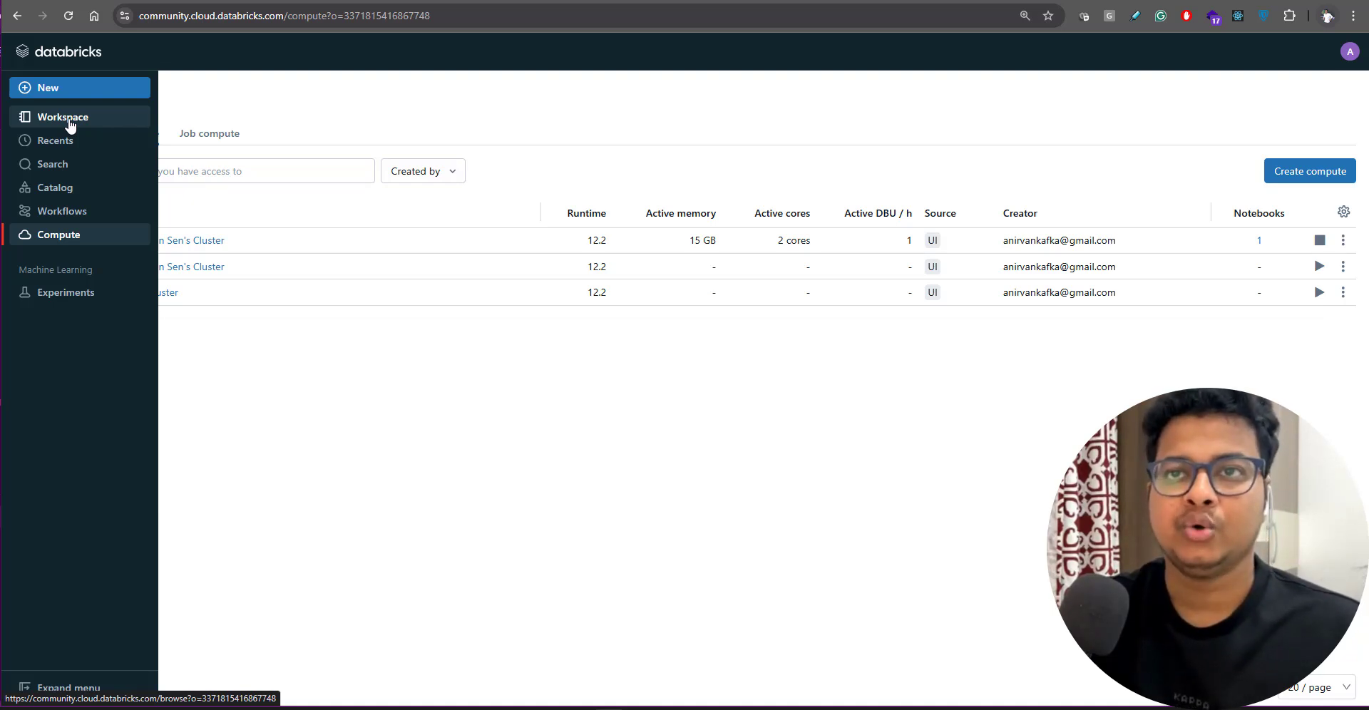
click(62, 116)
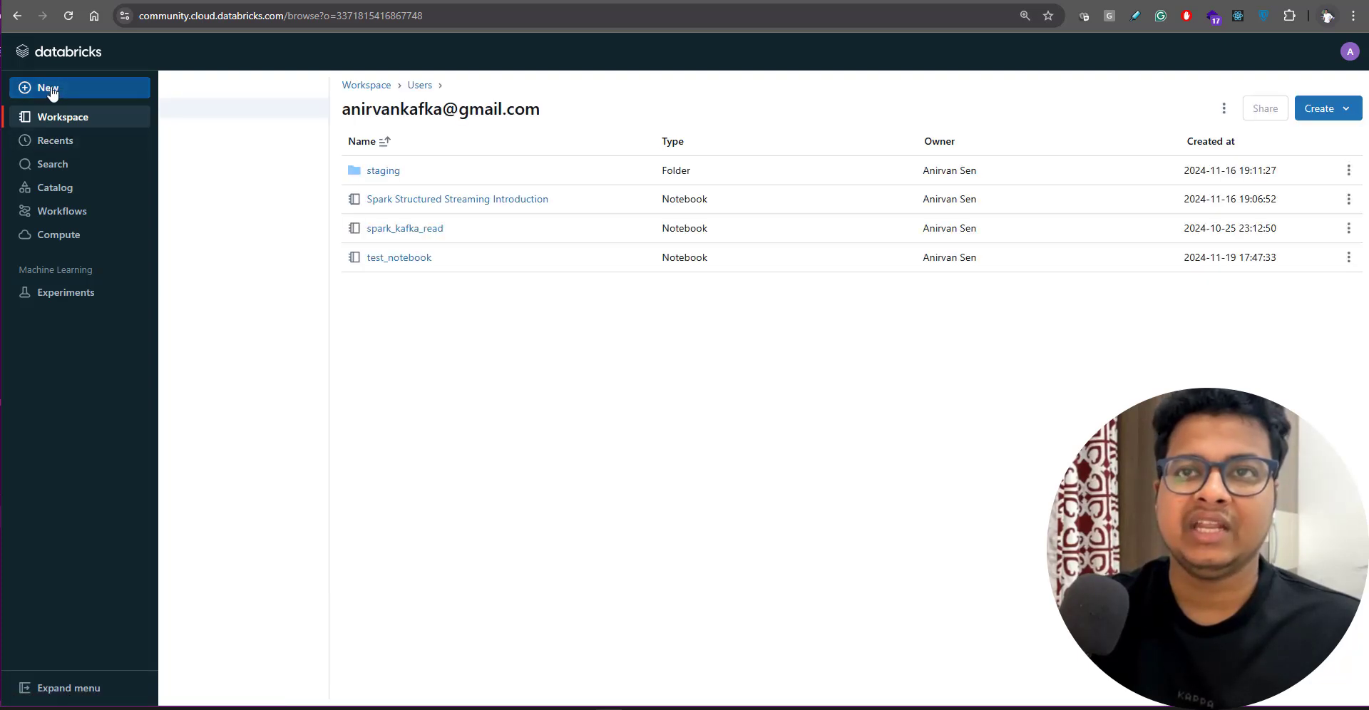
click(47, 87)
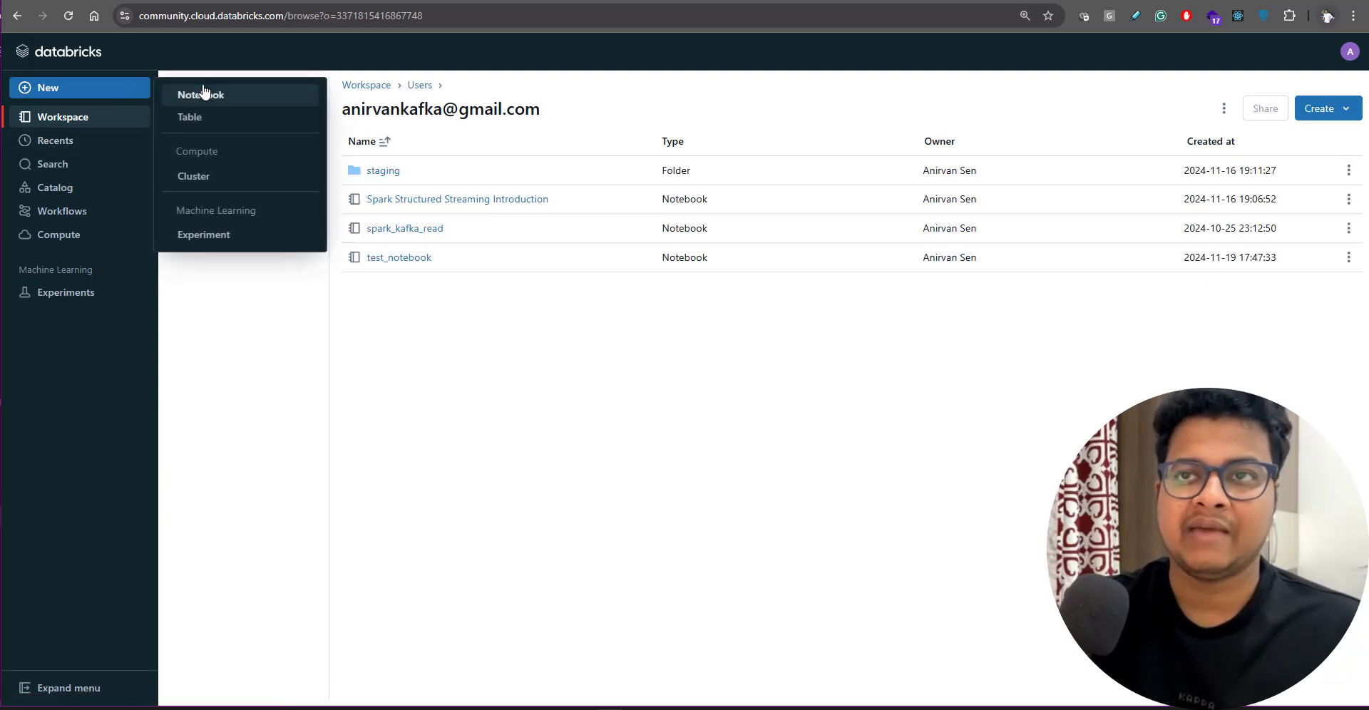
mouse_move(63, 115)
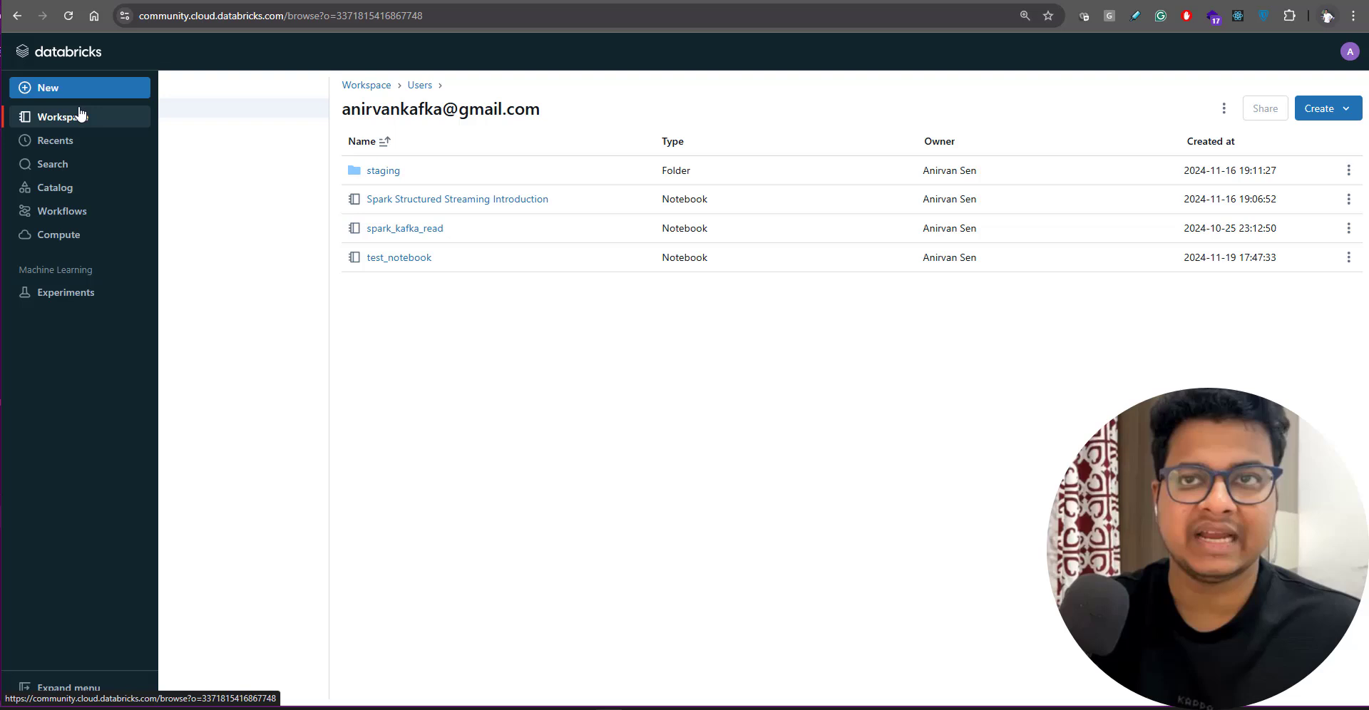
click(61, 115)
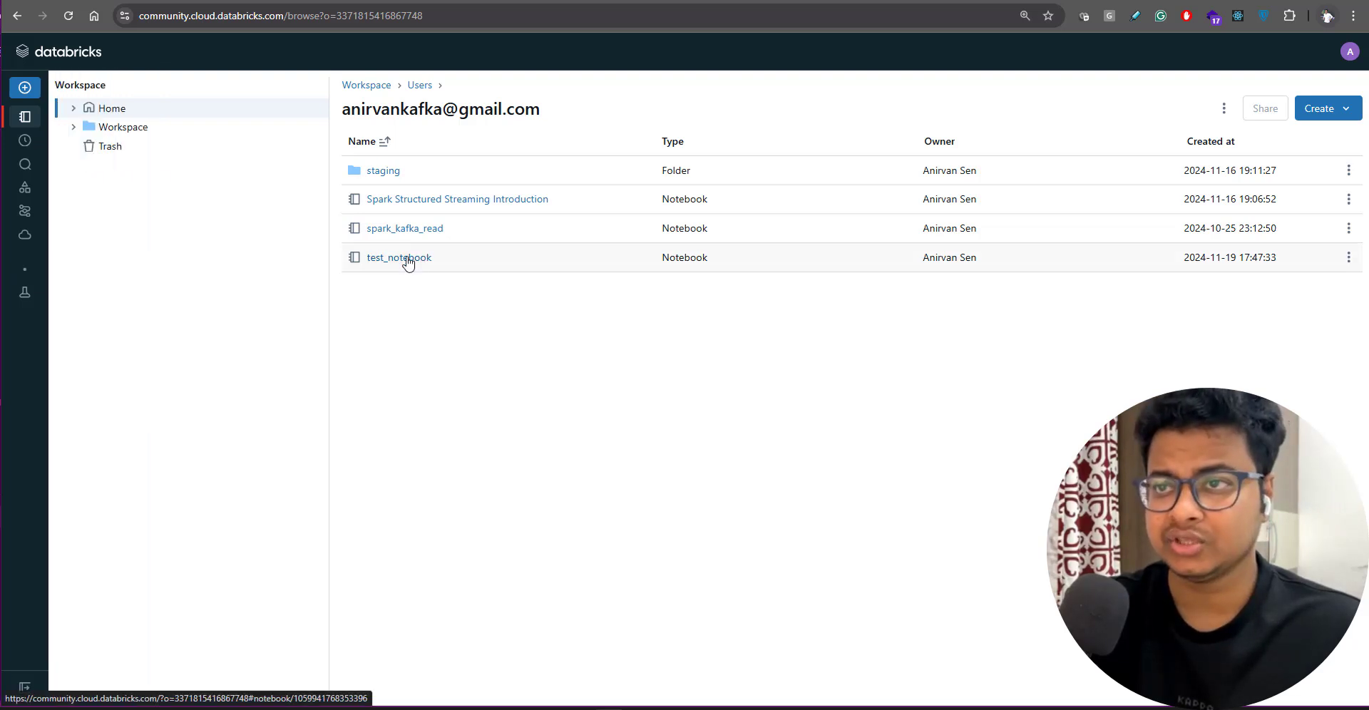
click(398, 257)
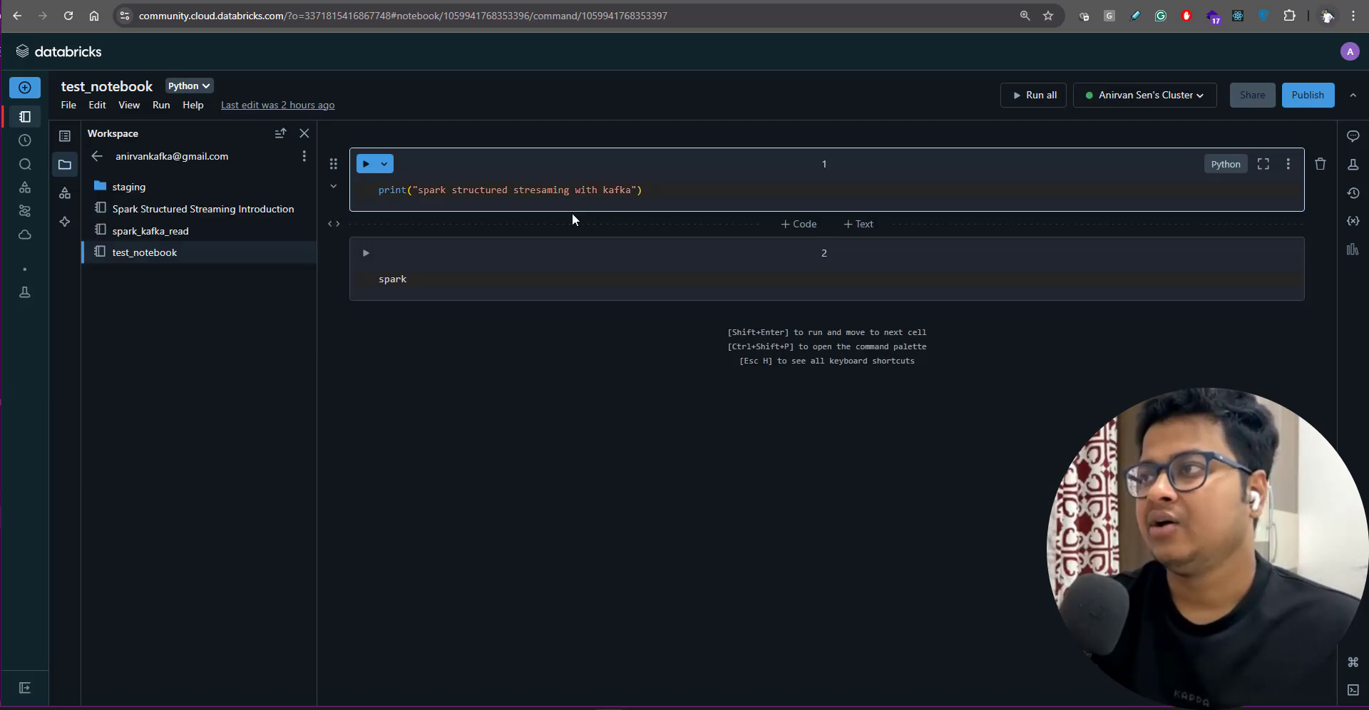
mouse_move(1133, 112)
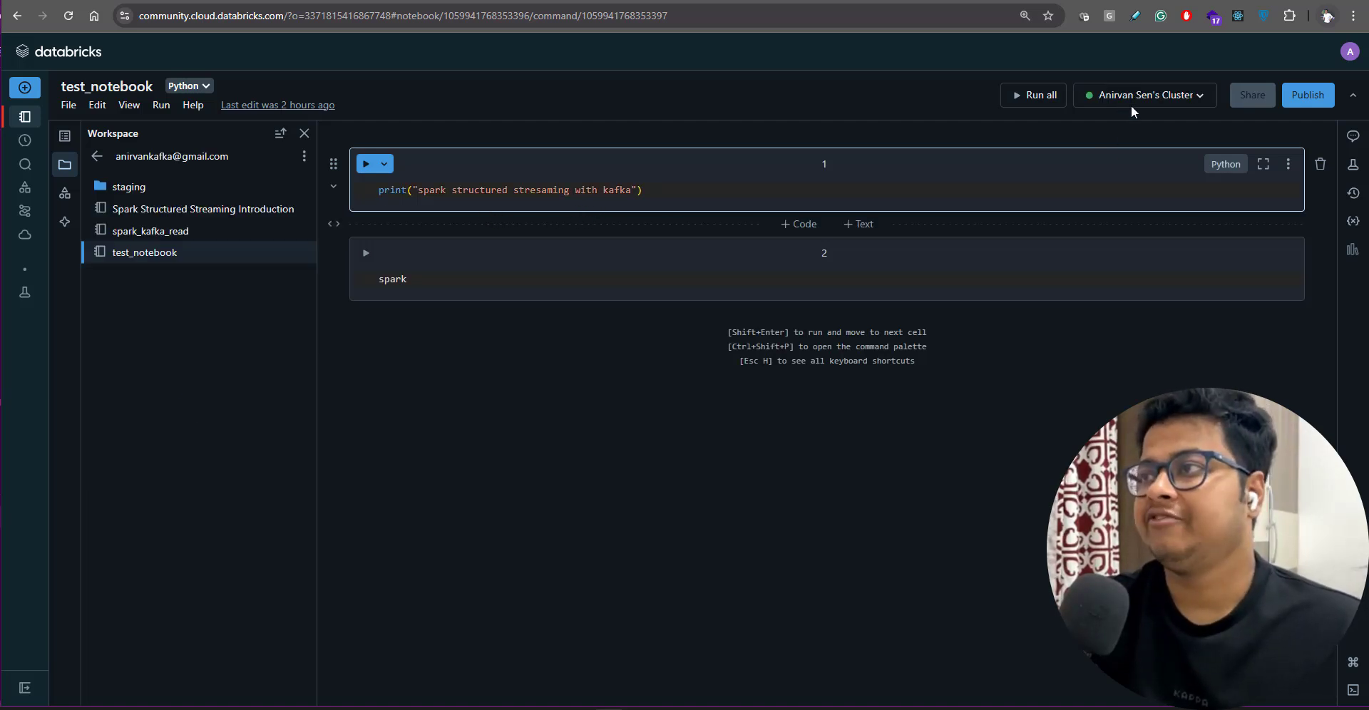
mouse_move(1152, 144)
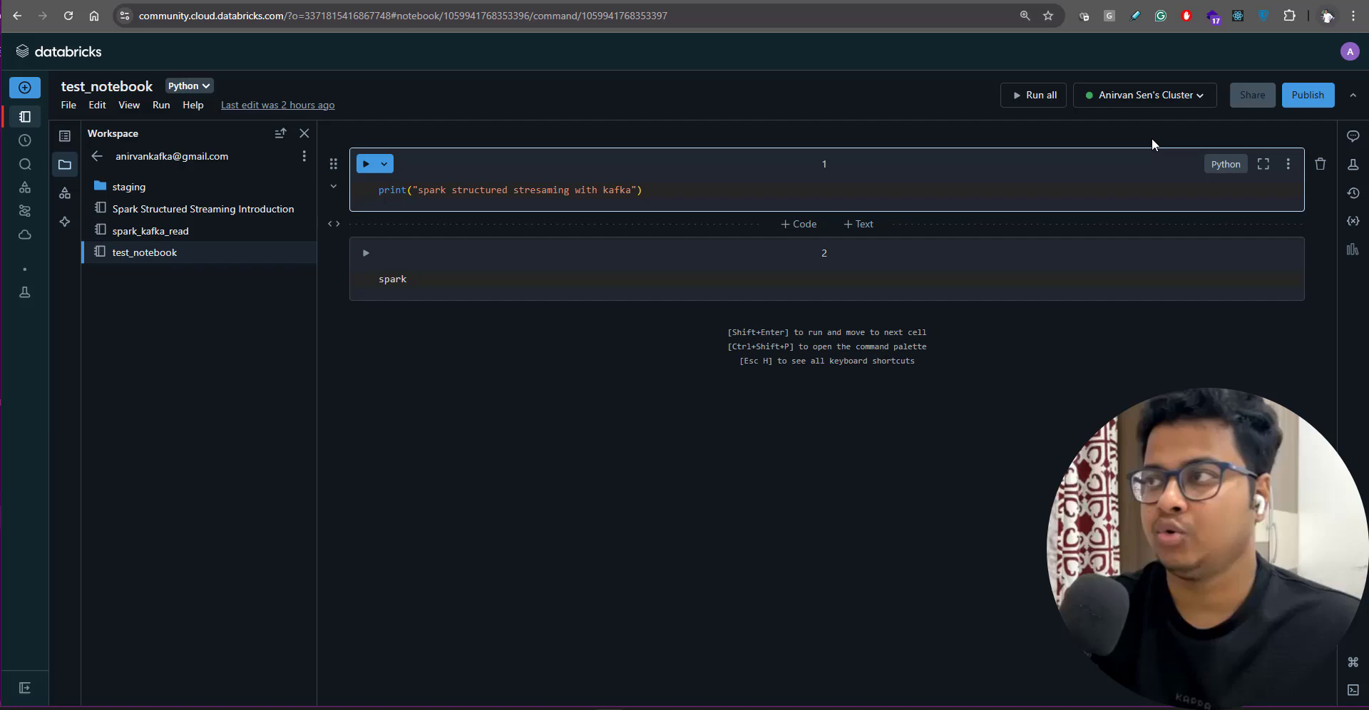
click(1144, 94)
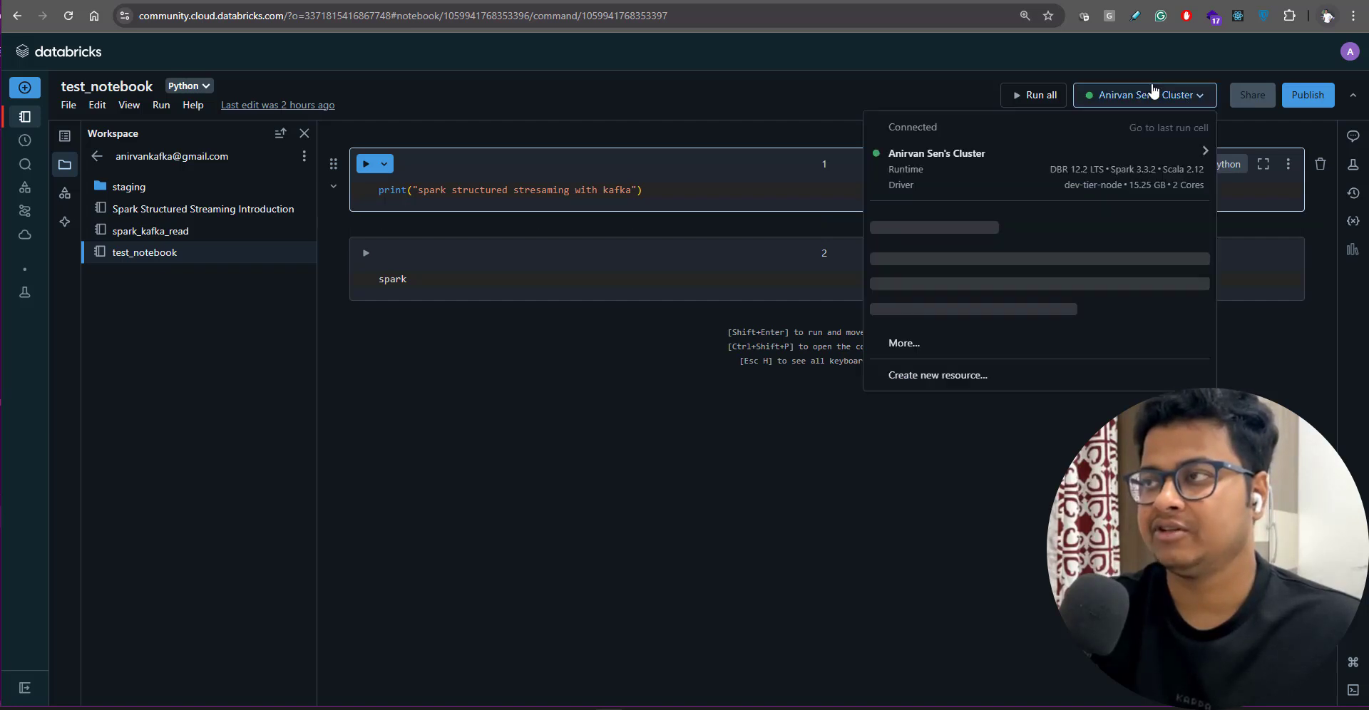
mouse_move(1037, 411)
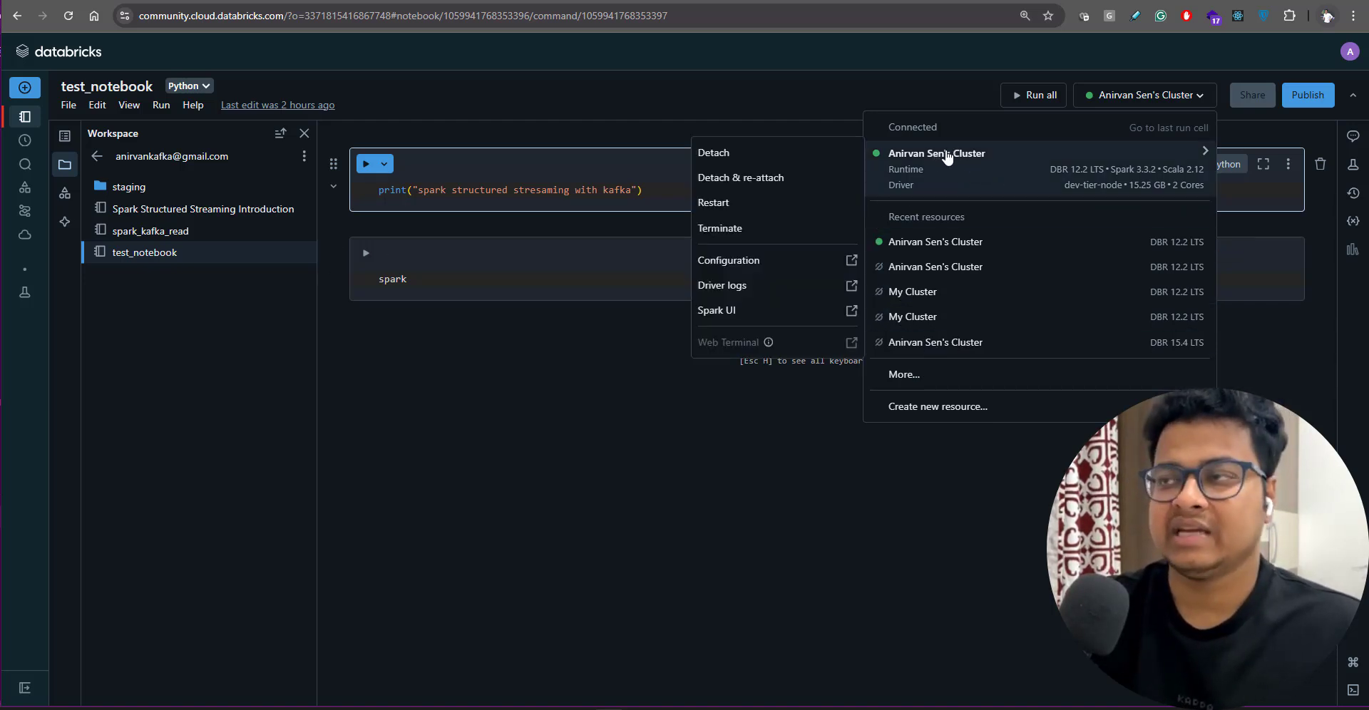
mouse_move(740, 177)
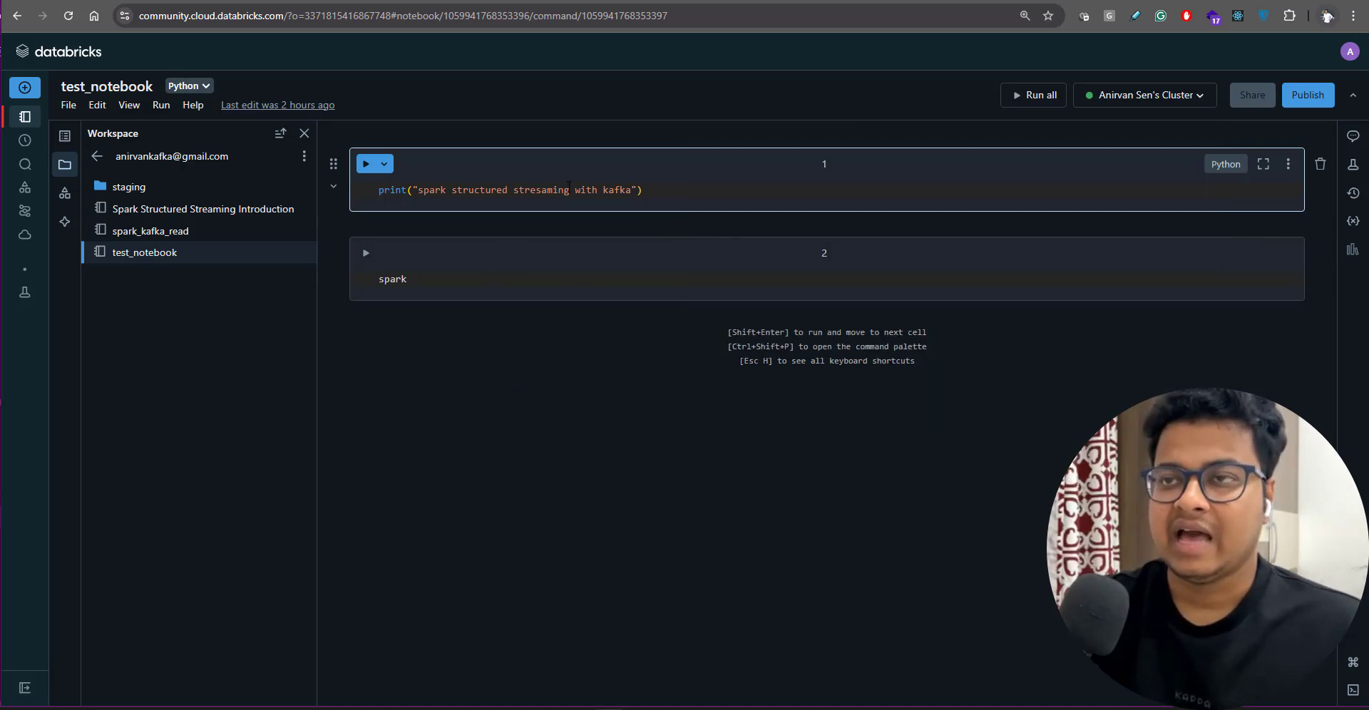
mouse_move(403, 208)
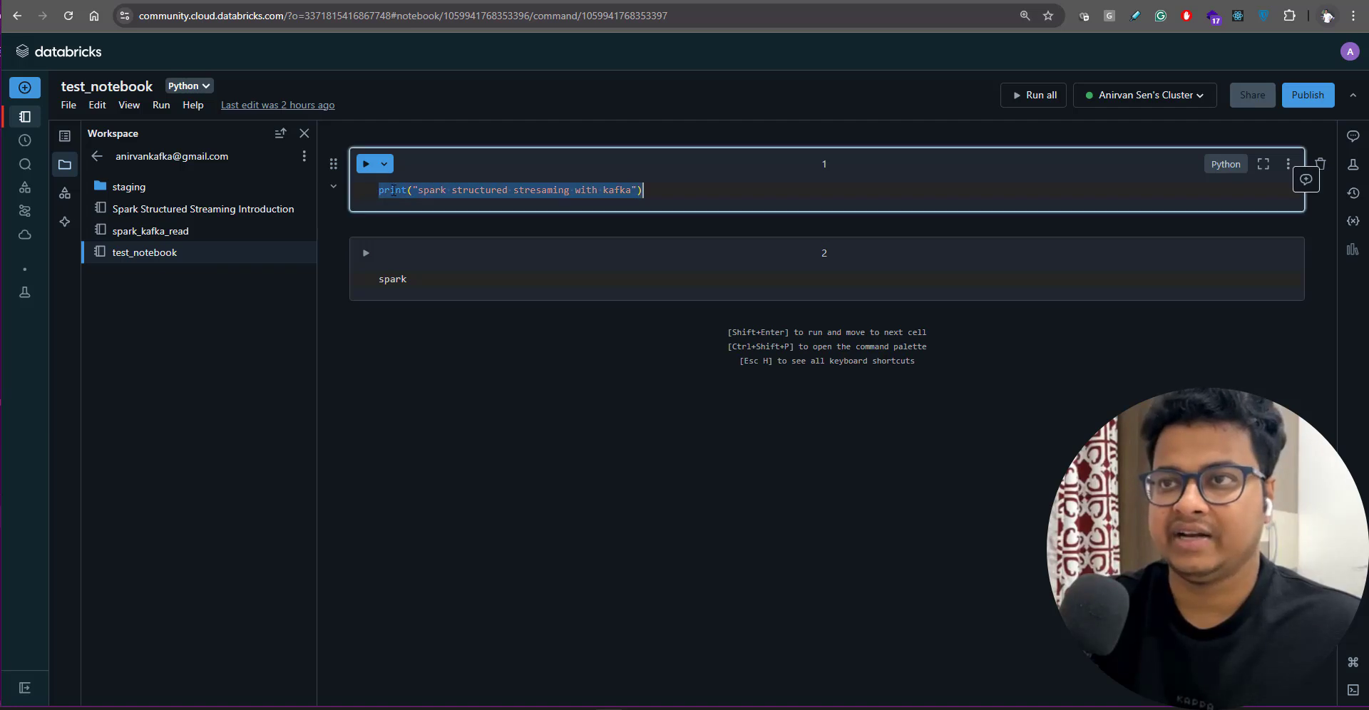
mouse_move(184, 87)
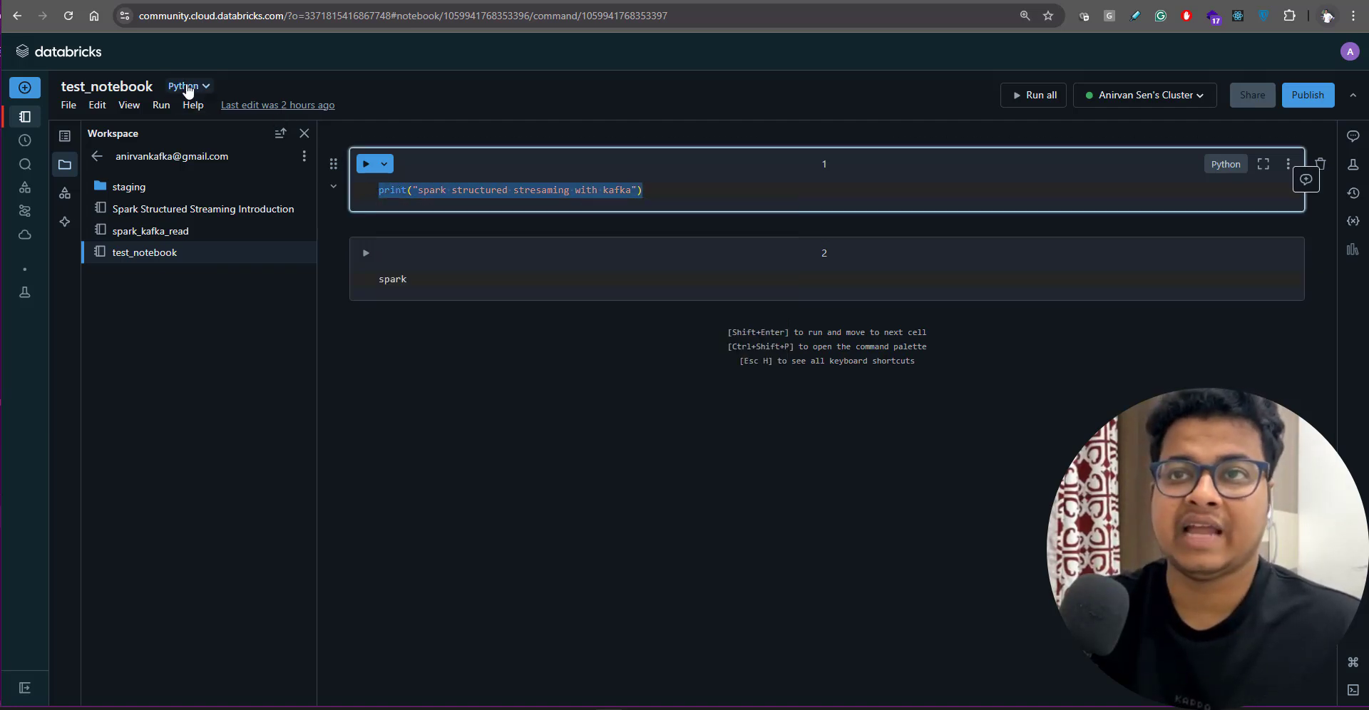
Review the Python default language, then run cell 1 printing 'spark structured stresaming with kafka'.
click(185, 86)
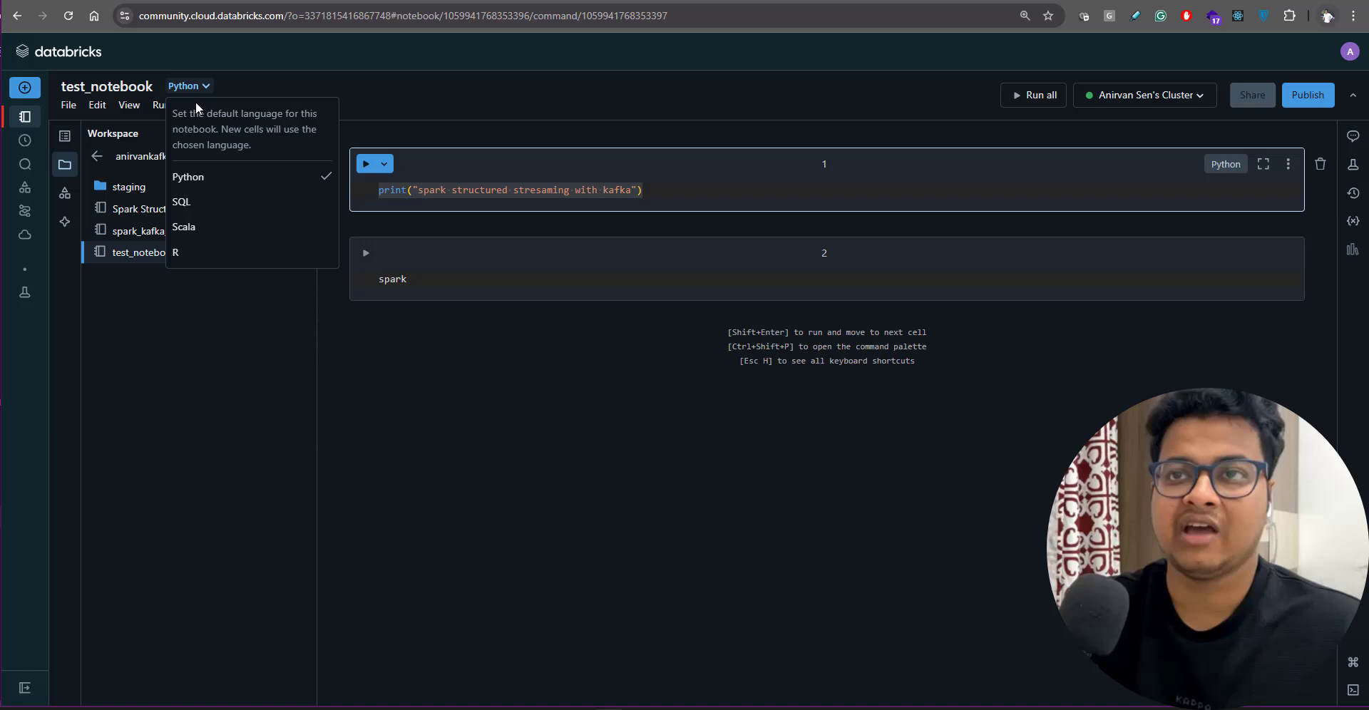
mouse_move(648, 502)
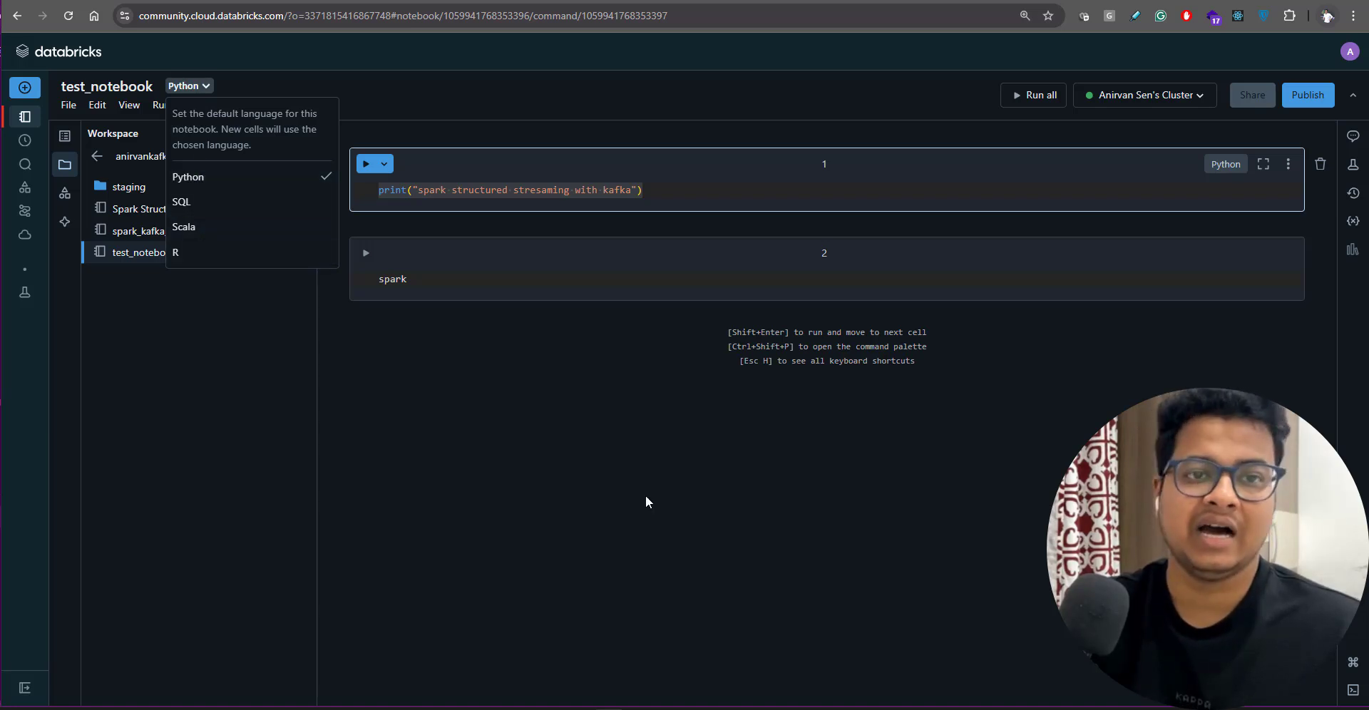
click(642, 502)
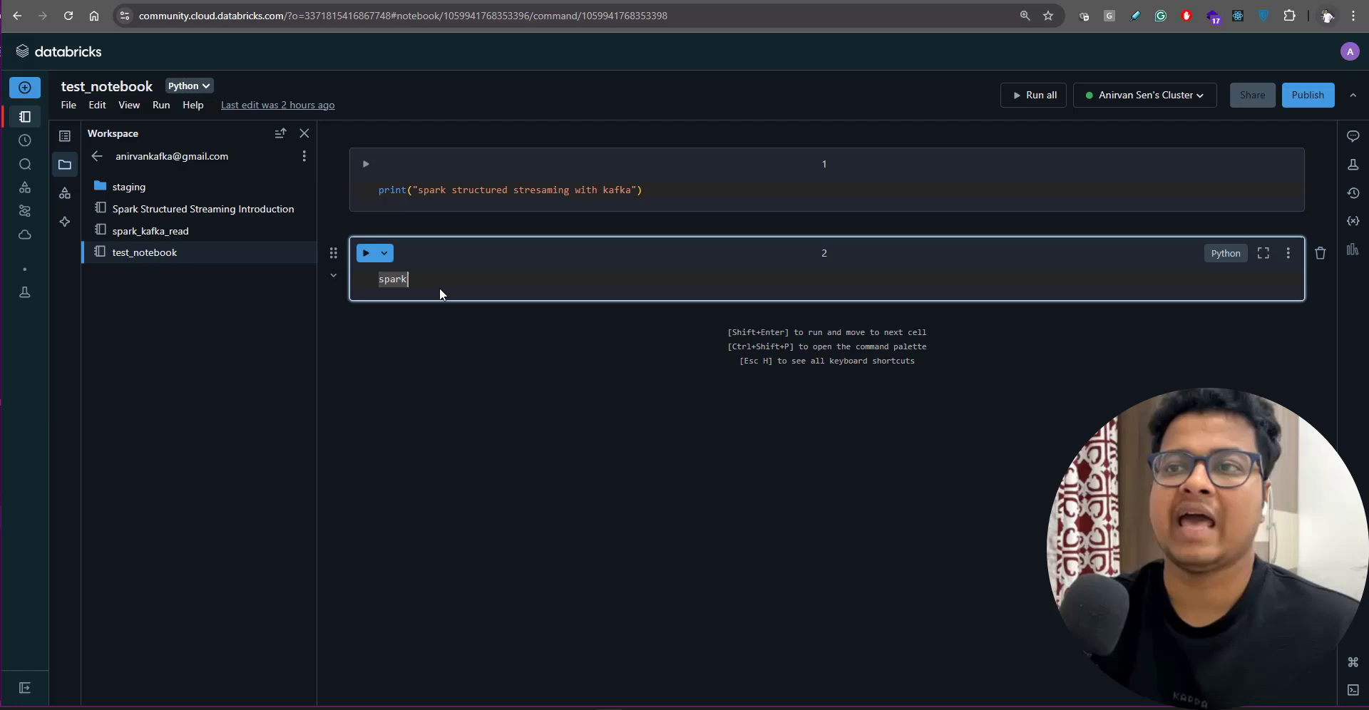
mouse_move(380, 437)
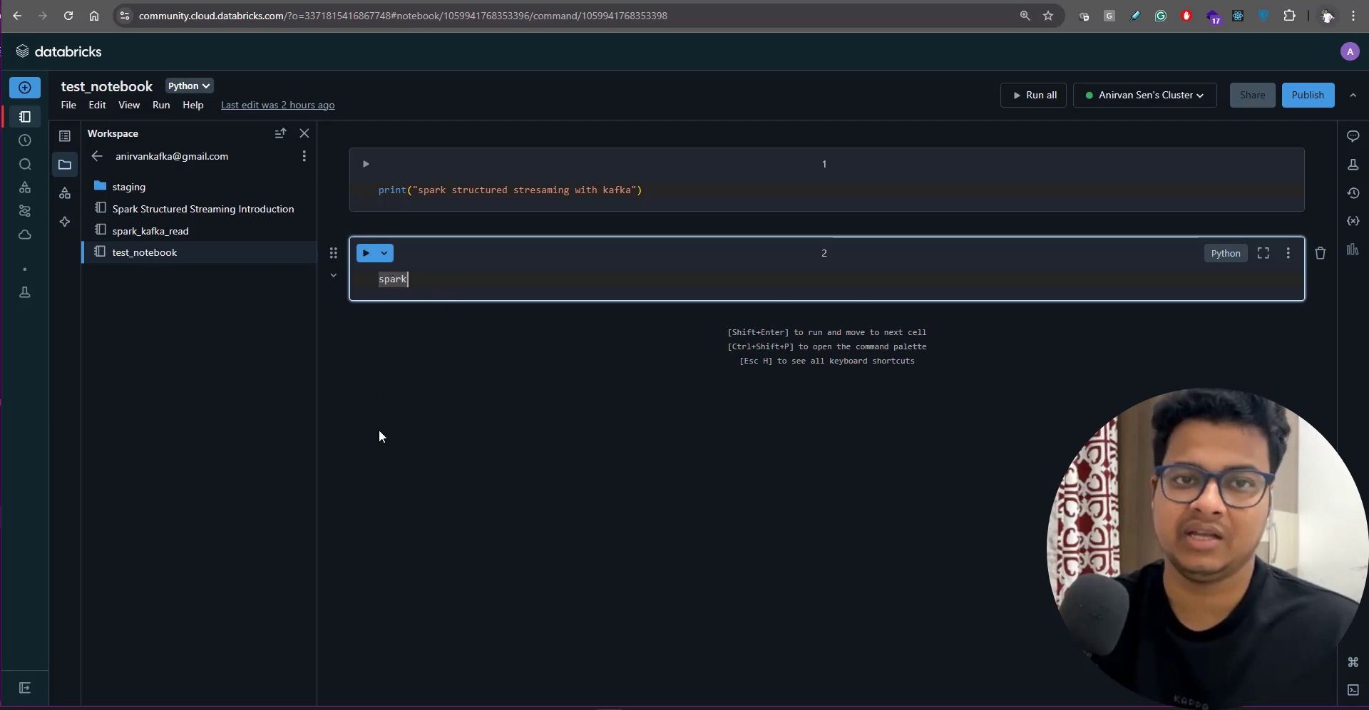
mouse_move(428, 405)
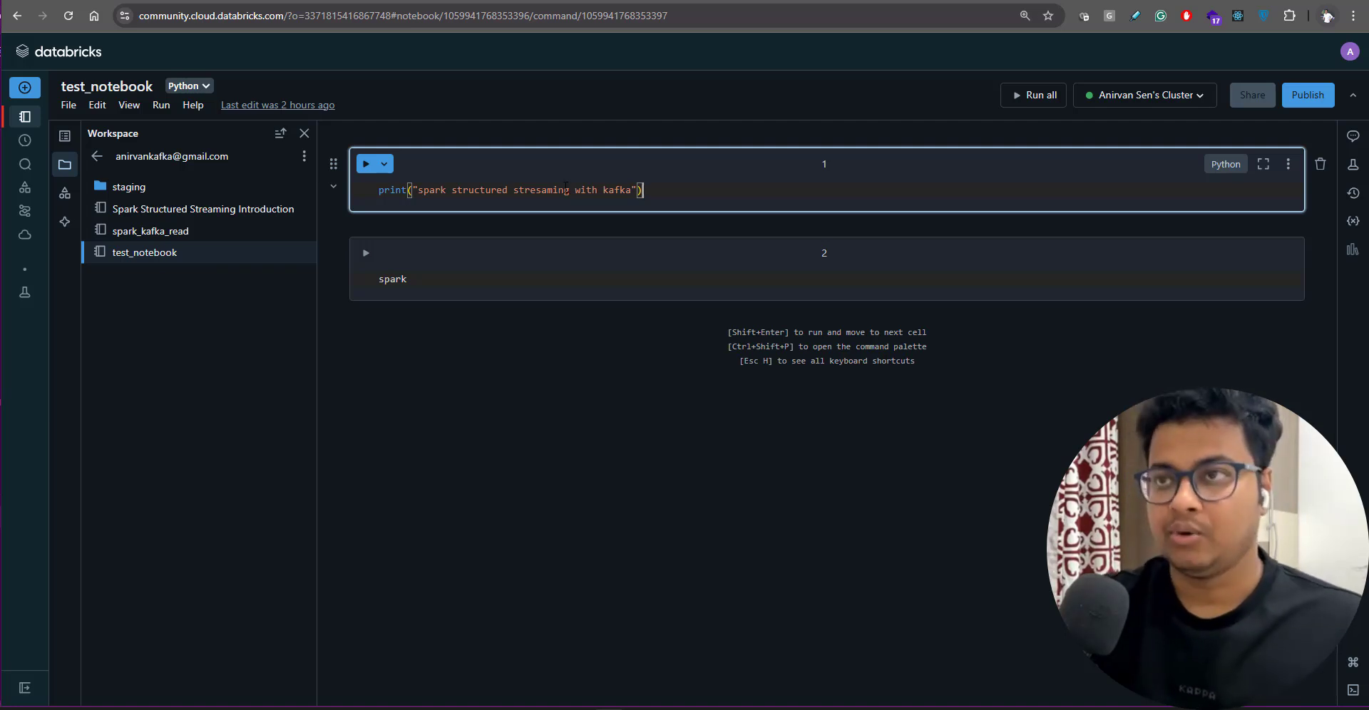
click(368, 164)
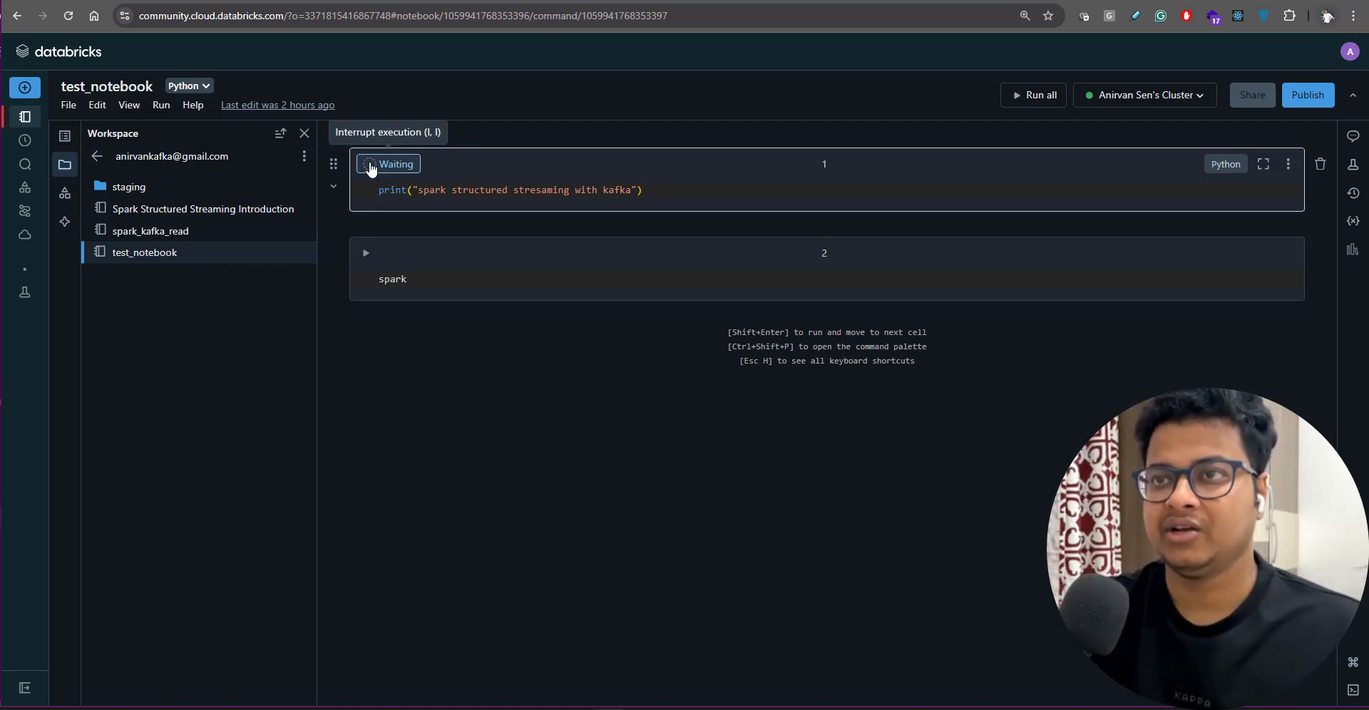
click(365, 164)
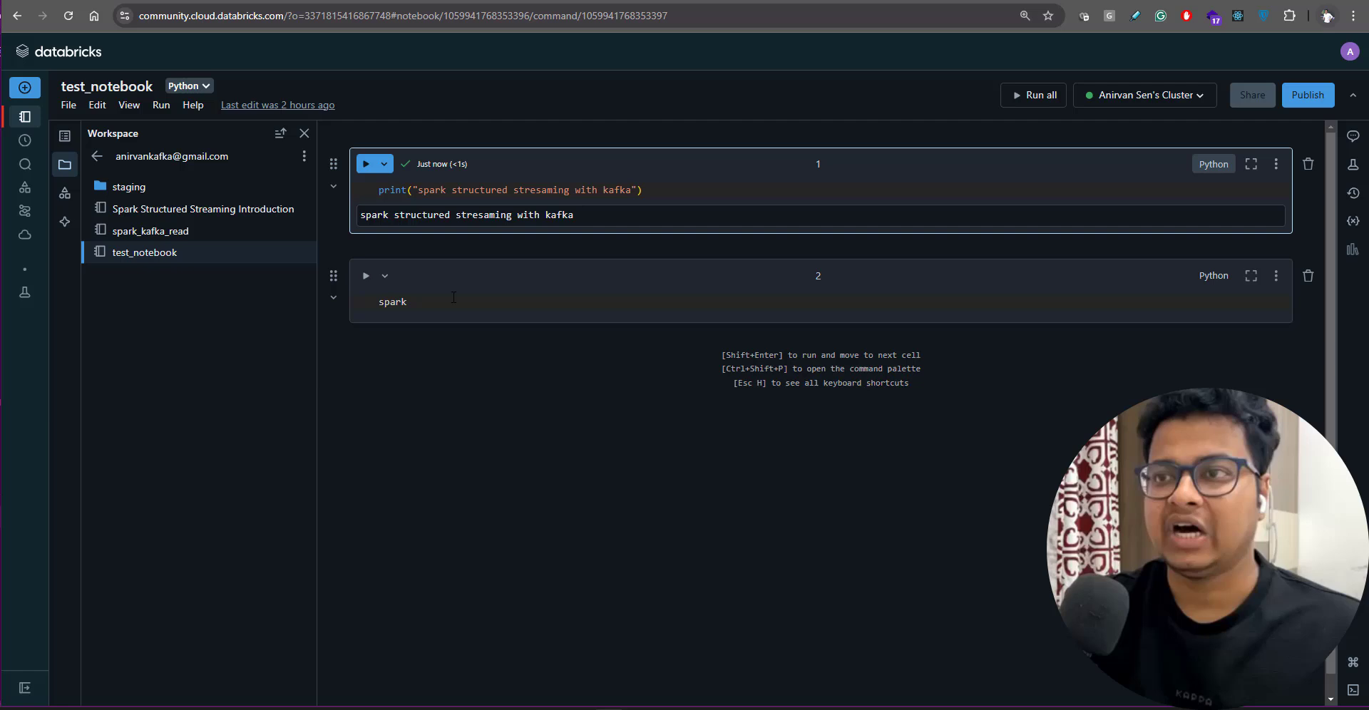
mouse_move(367, 276)
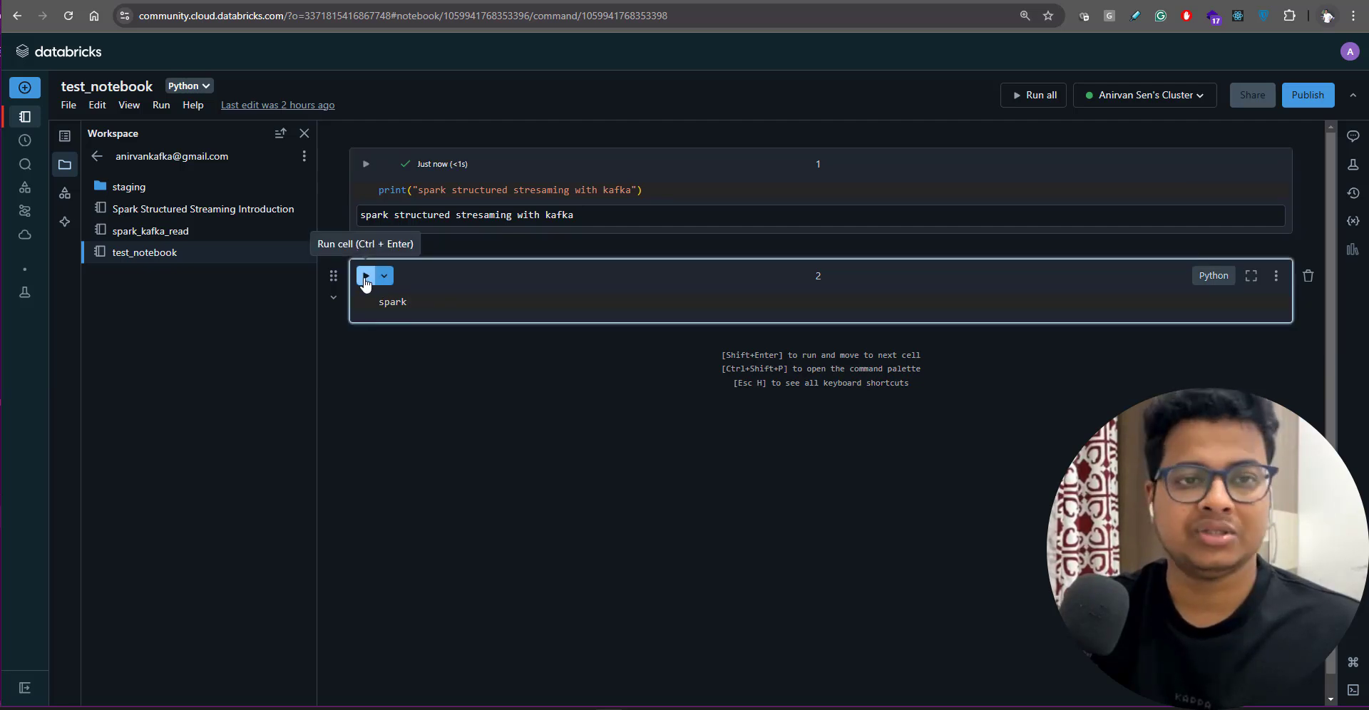
Run cell 2 to show SparkSession output: v3.3.2, master local[8].
click(365, 276)
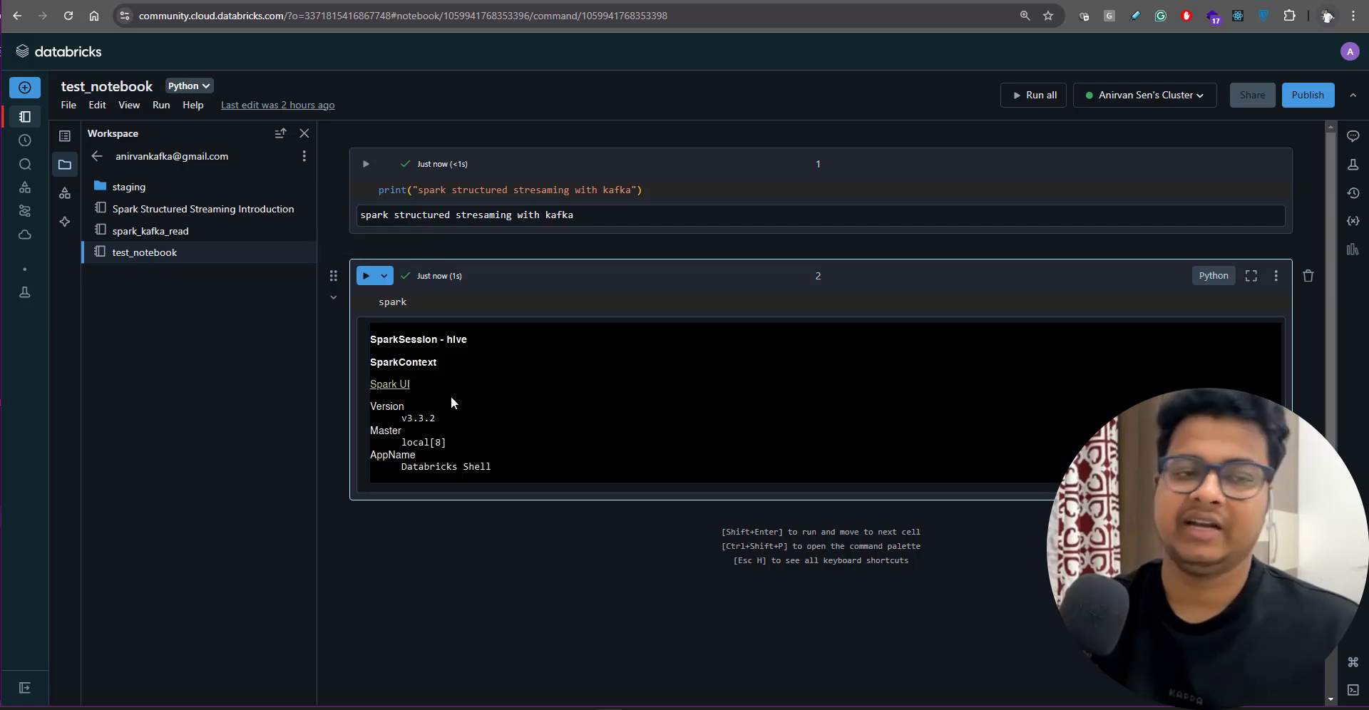
mouse_move(443, 386)
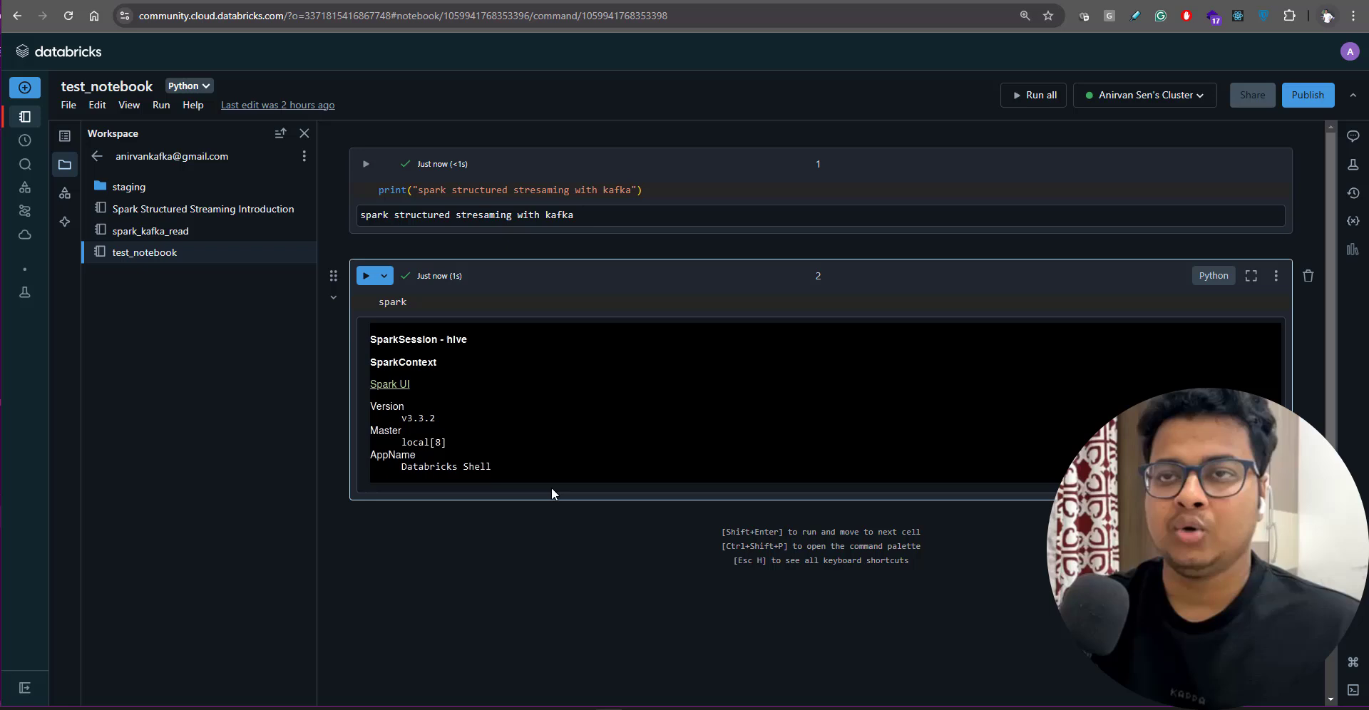
mouse_move(328, 215)
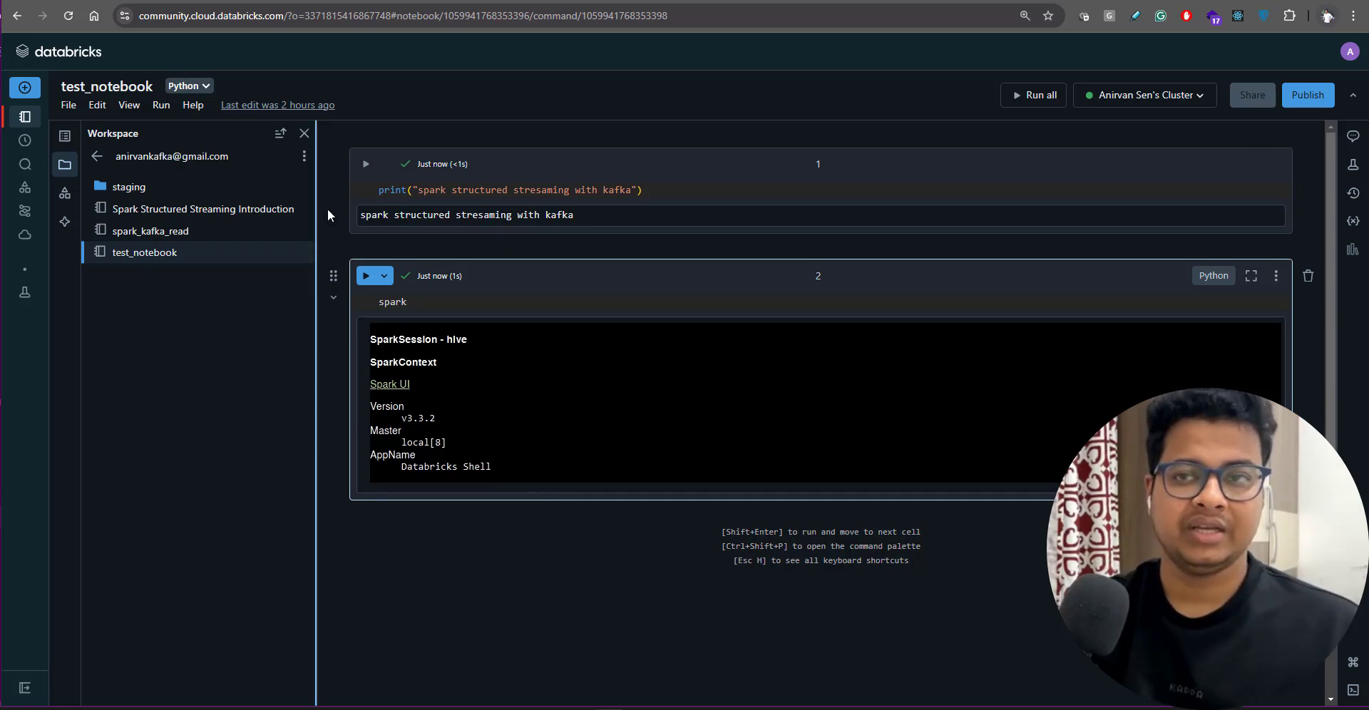
mouse_move(591, 325)
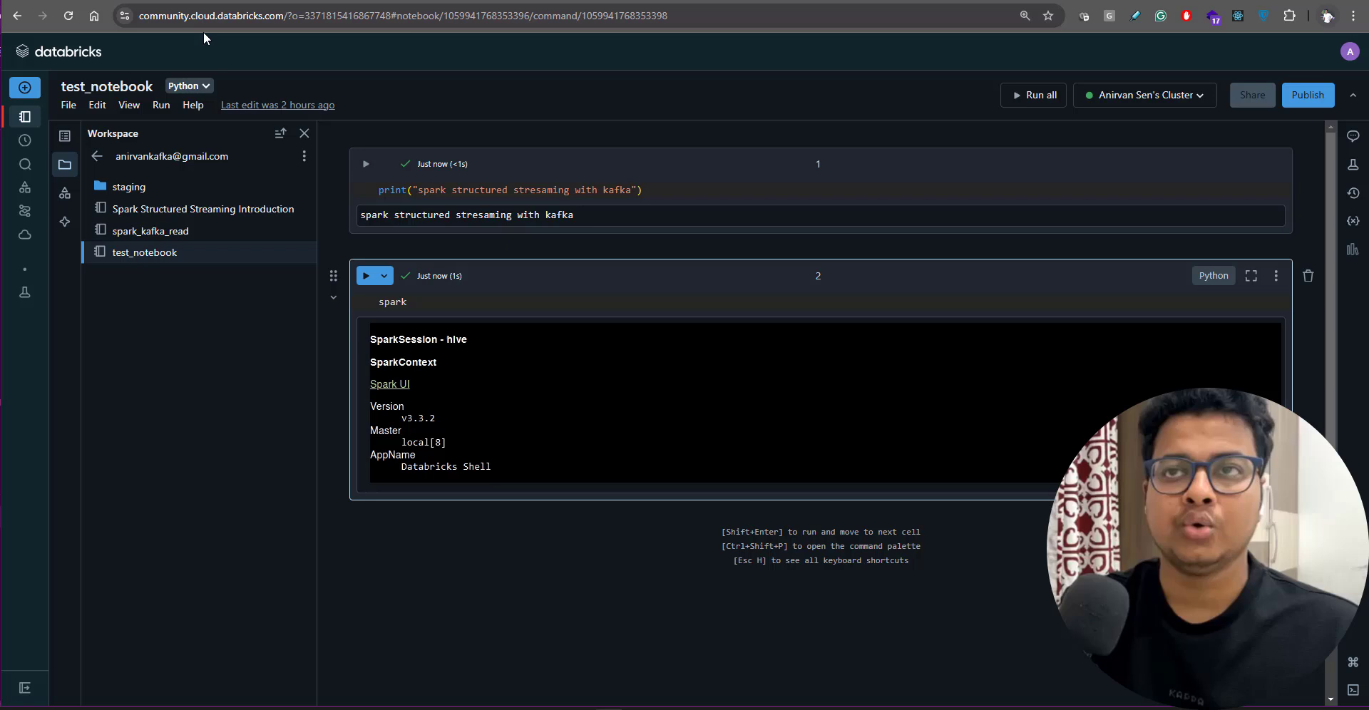
mouse_move(288, 57)
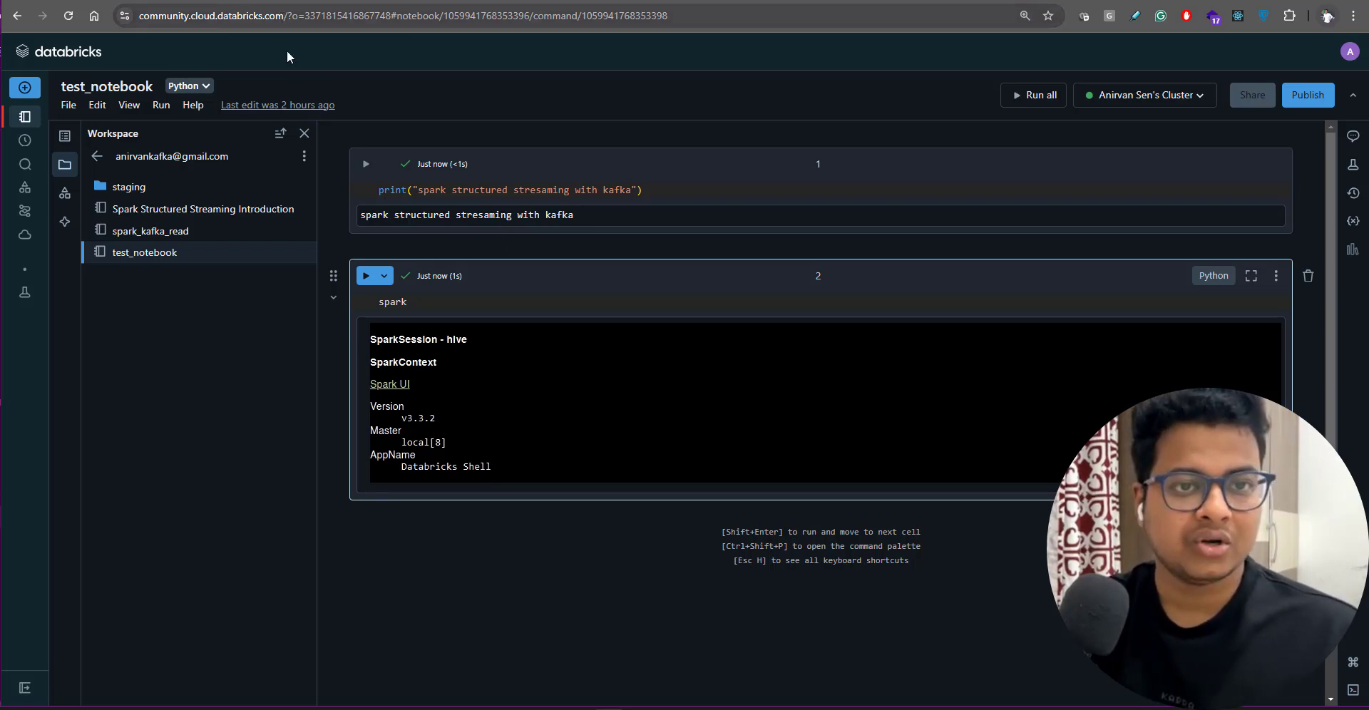
mouse_move(668, 536)
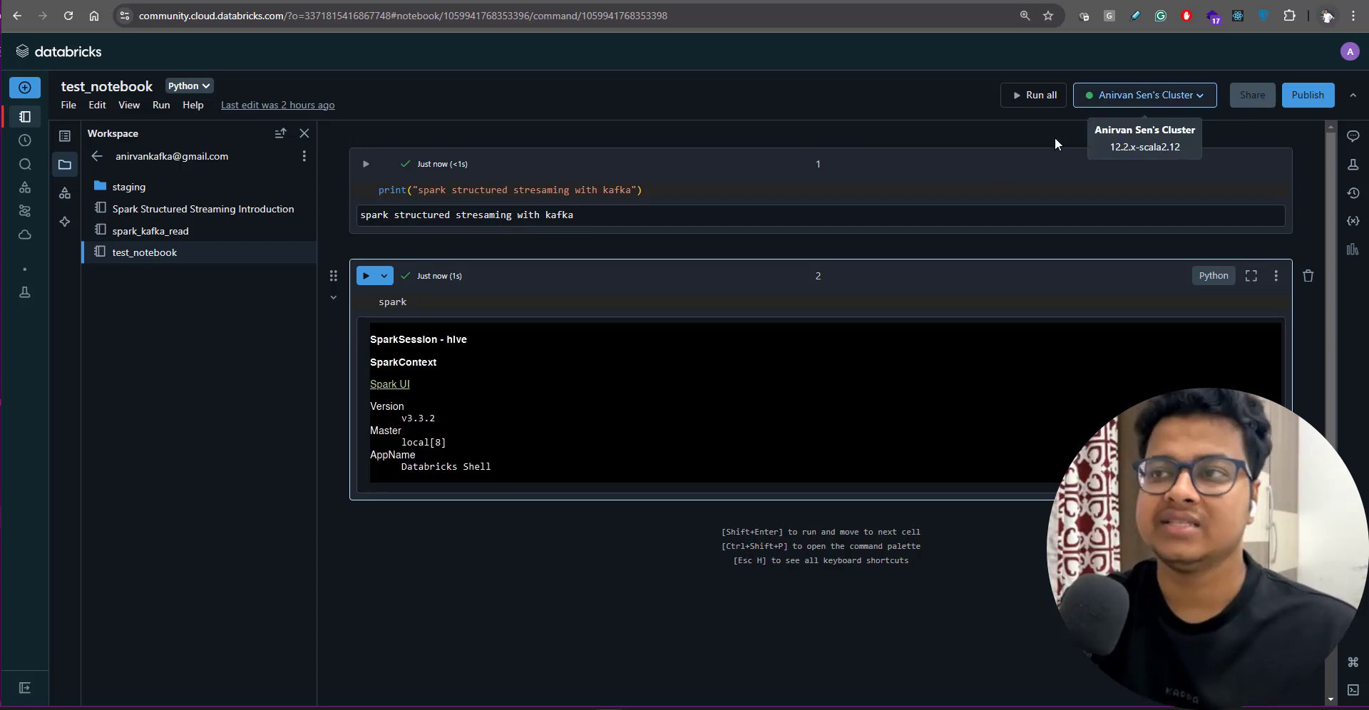
mouse_move(184, 82)
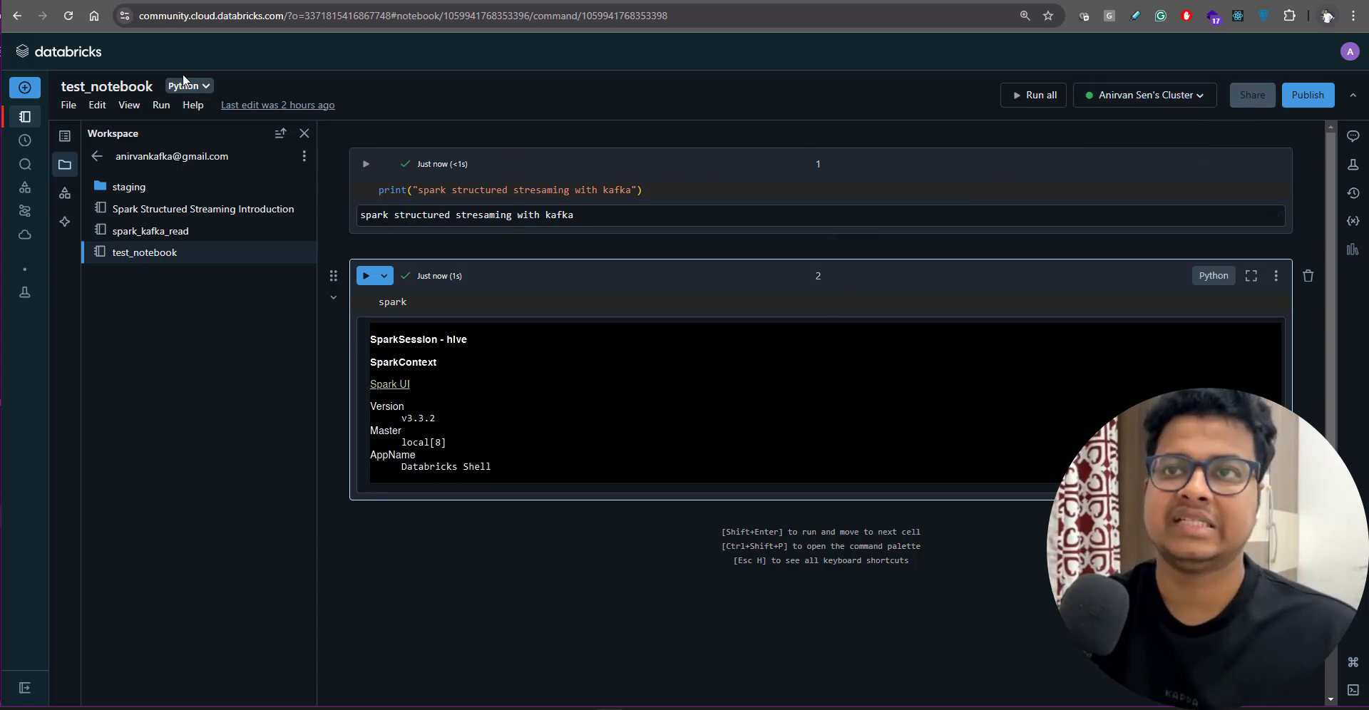
click(184, 86)
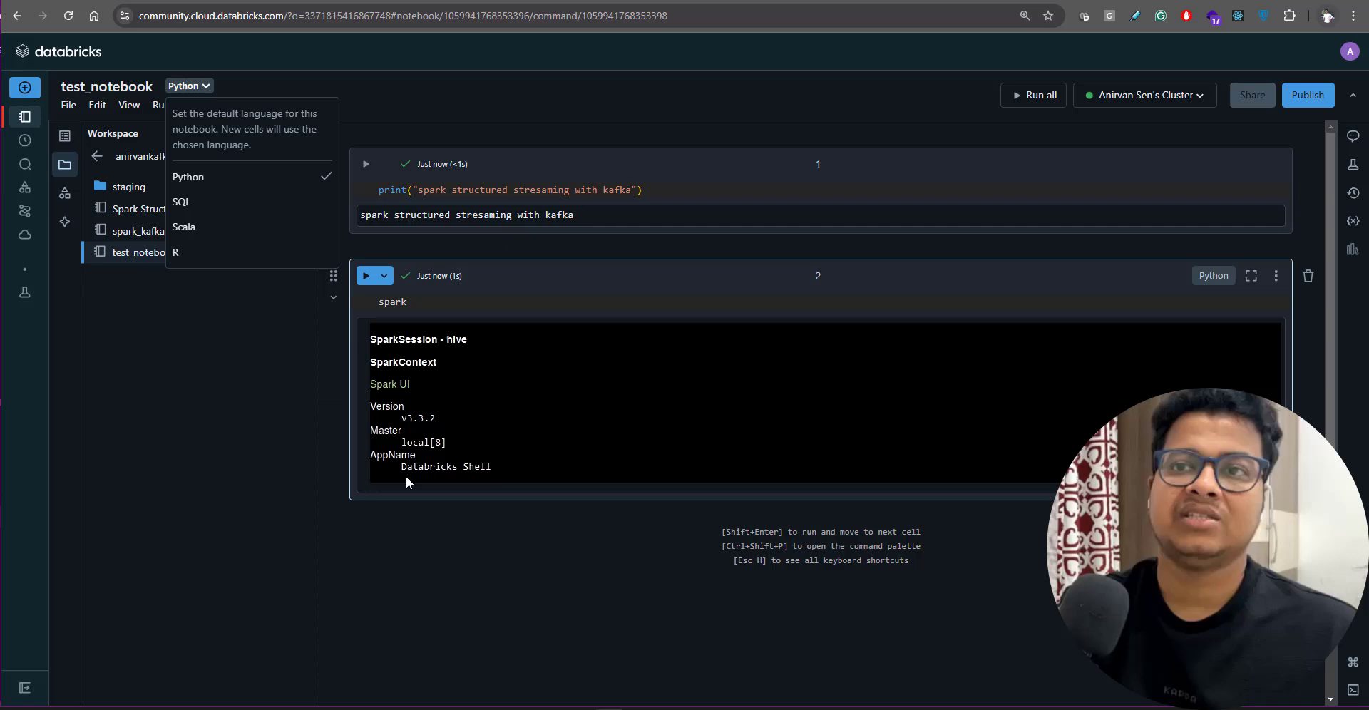
mouse_move(597, 556)
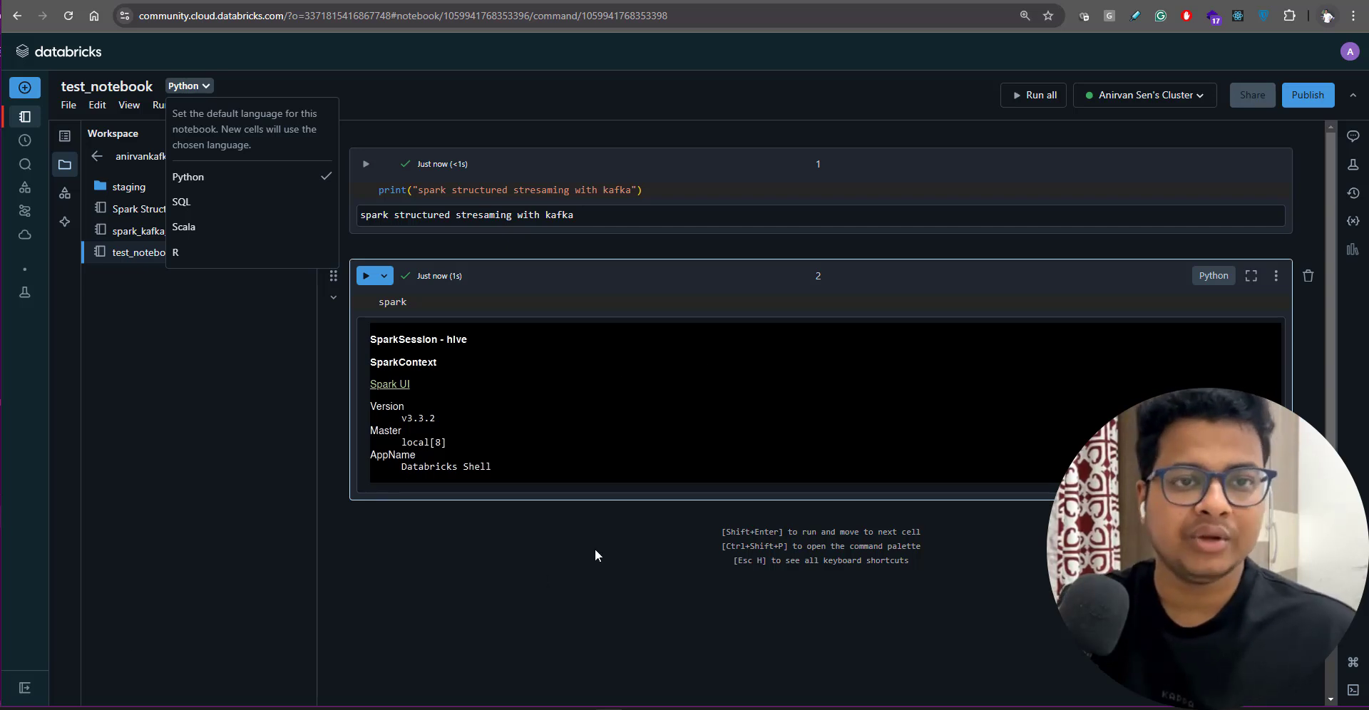
mouse_move(629, 462)
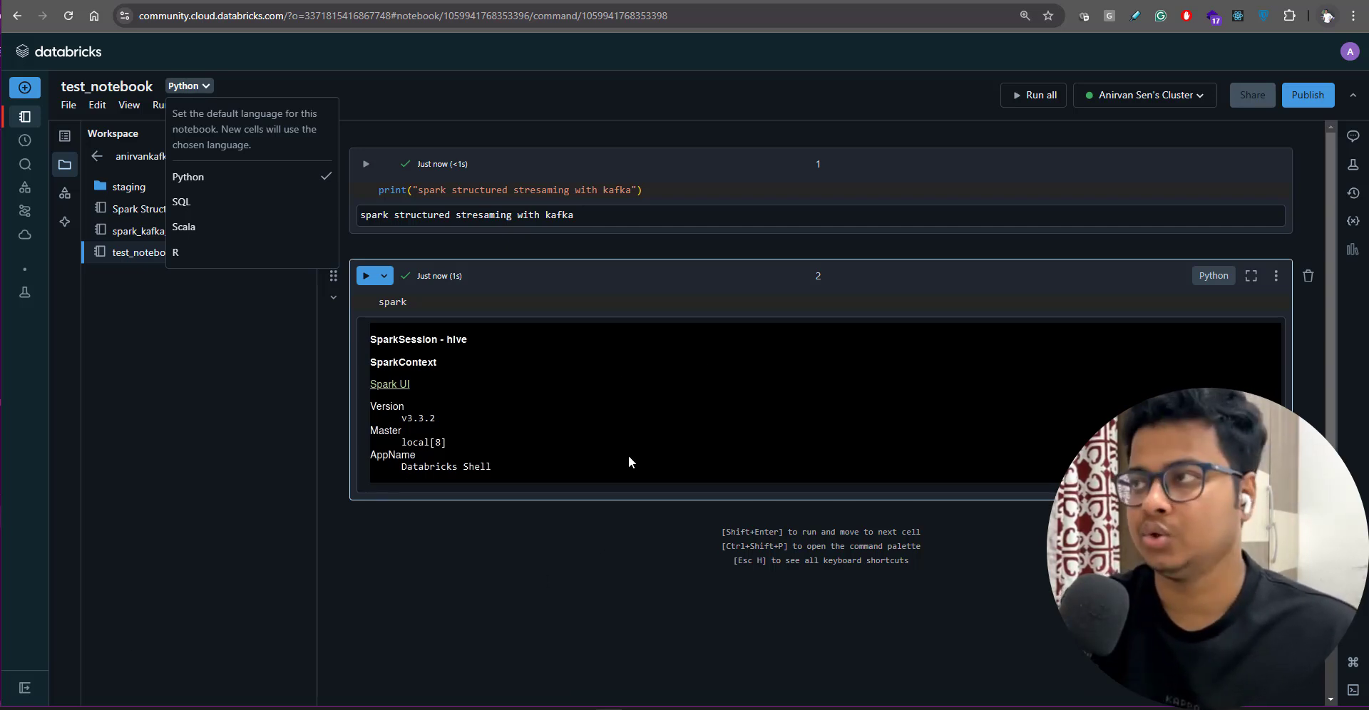